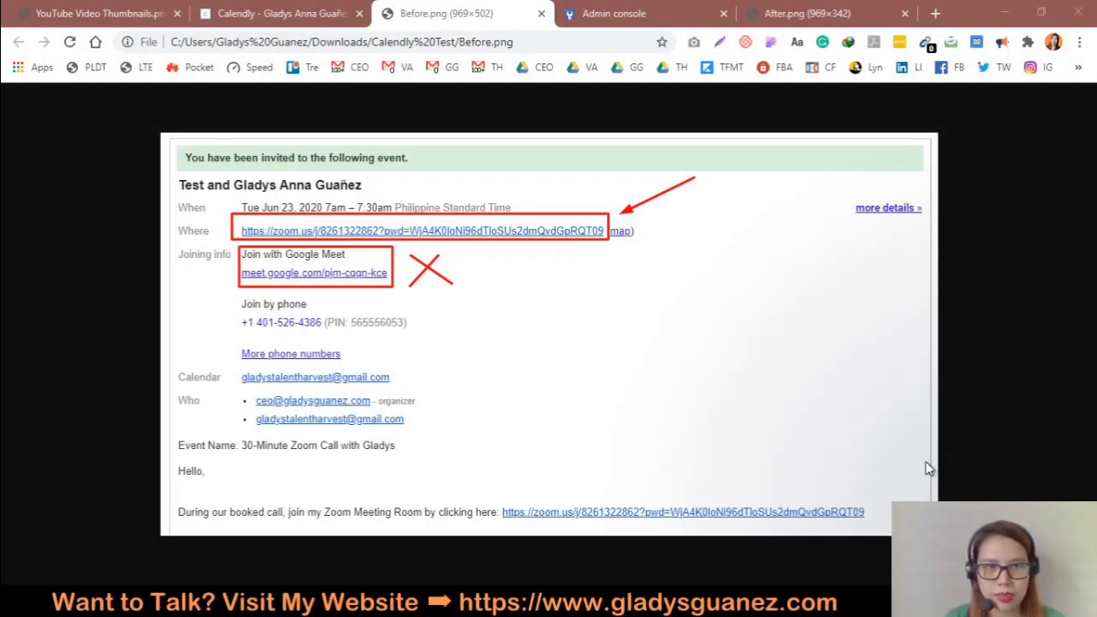
Step: Switch to the video thumbnail about disabling Google Meet auto-creation on Calendly
left_click(94, 13)
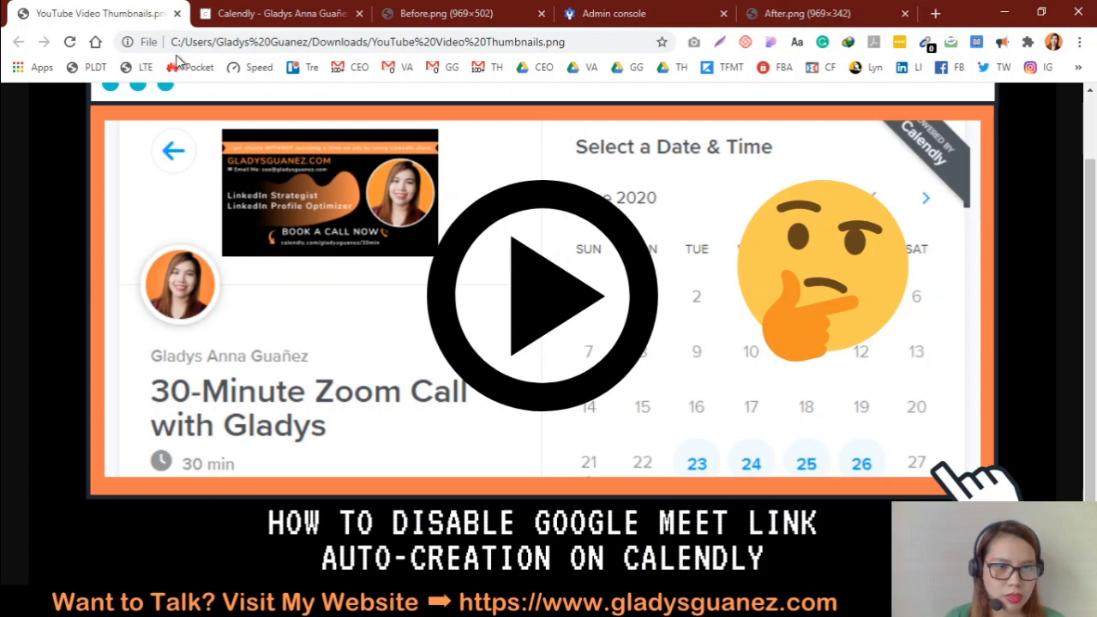
mouse_move(590, 435)
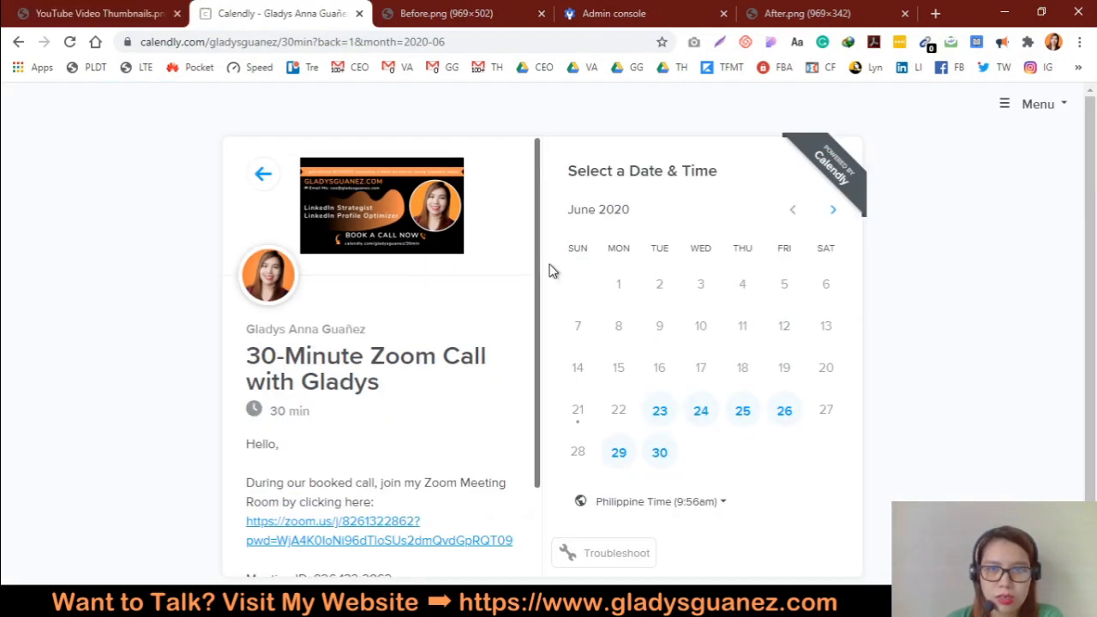
mouse_move(415, 278)
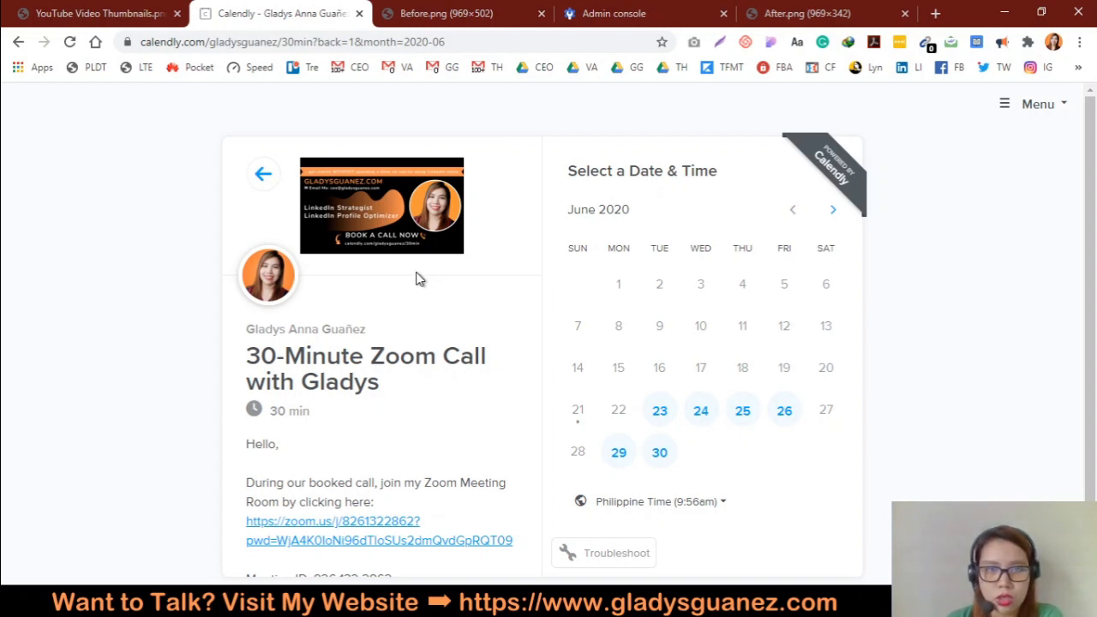
mouse_move(495, 345)
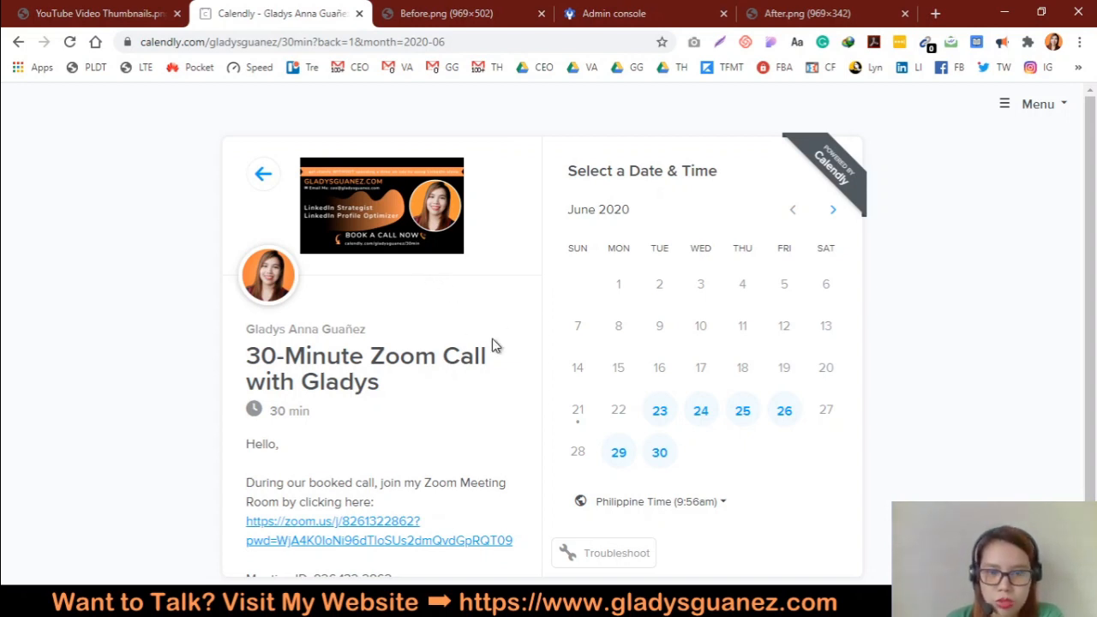
mouse_move(613, 391)
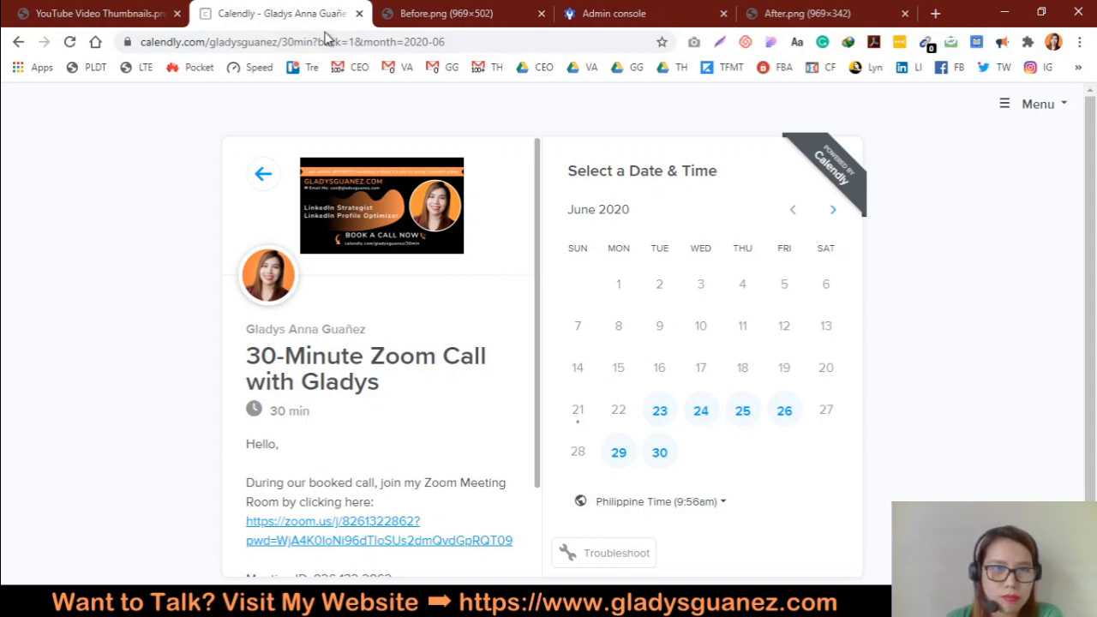
mouse_move(415, 77)
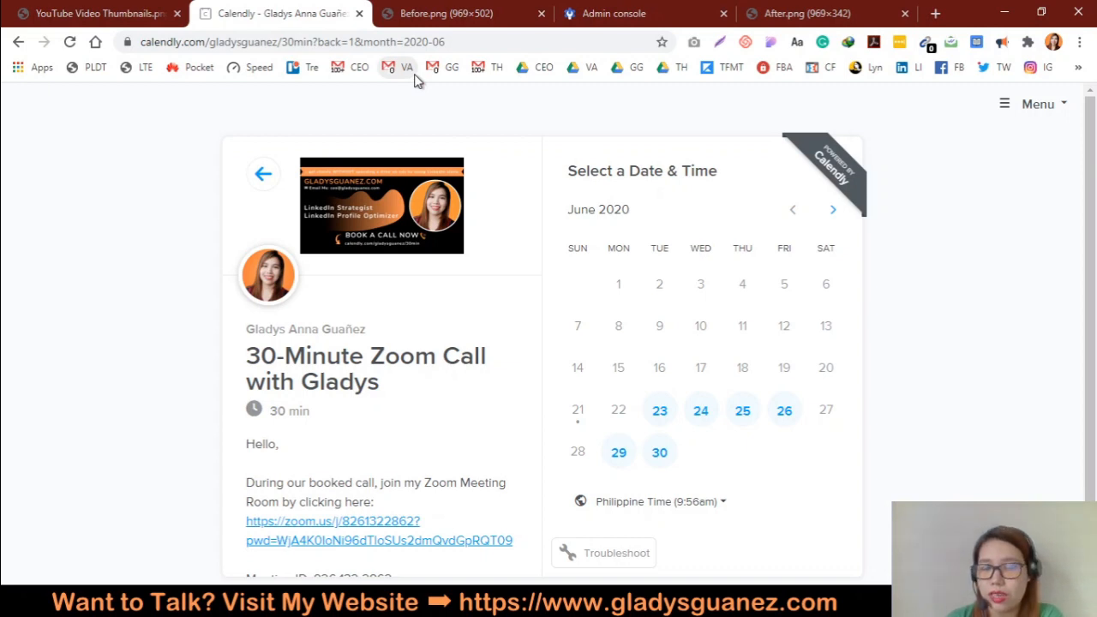
mouse_move(442, 334)
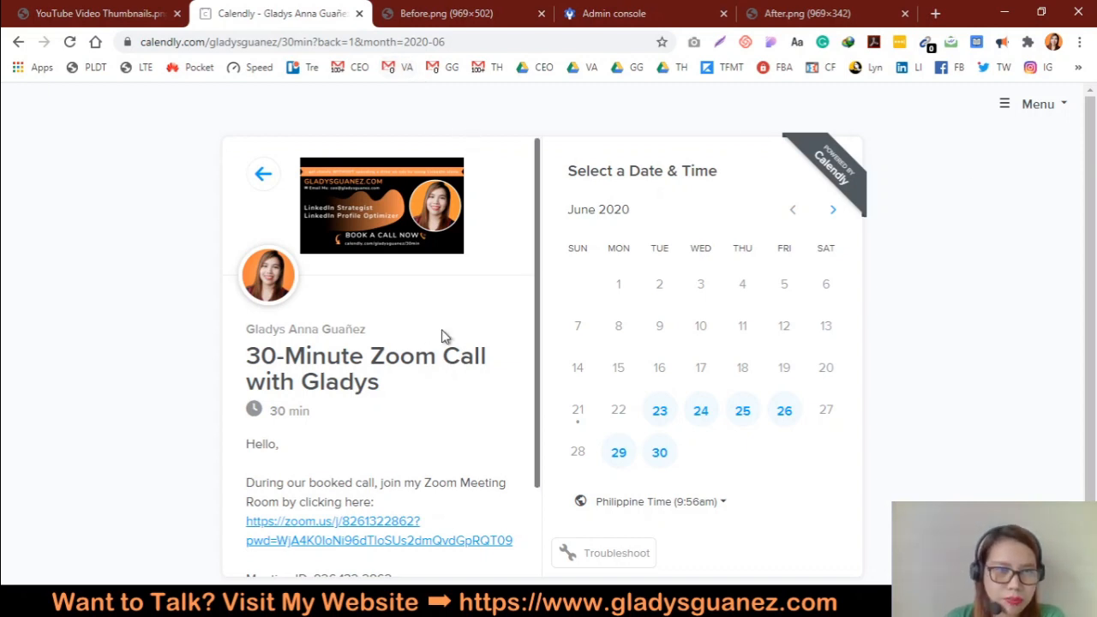
mouse_move(466, 234)
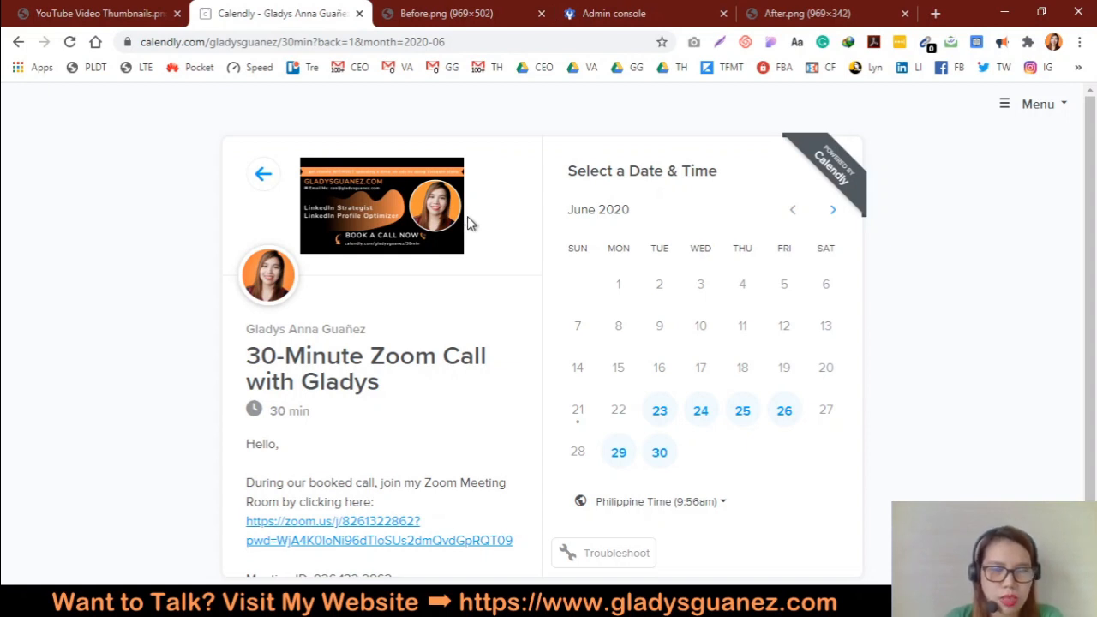
mouse_move(386, 204)
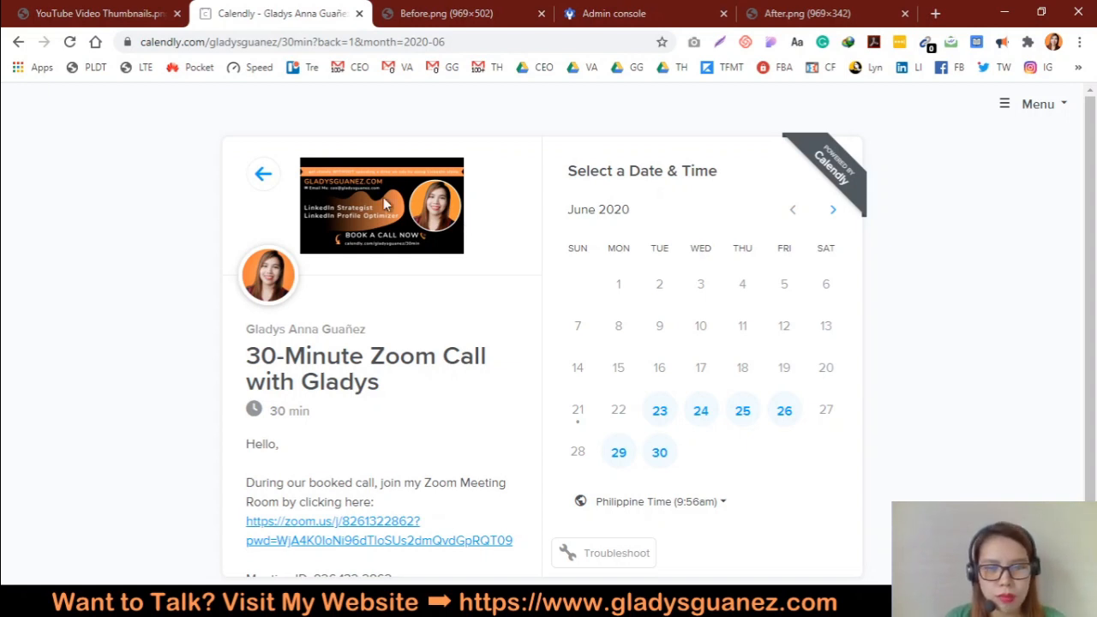
mouse_move(768, 377)
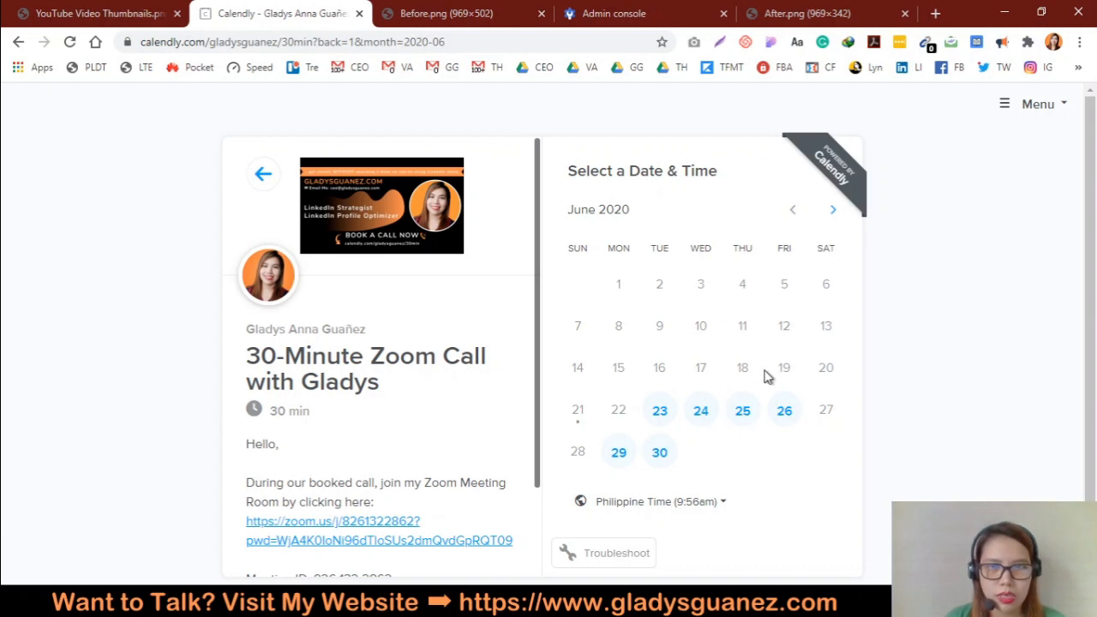
Step: Show the Before.png invite screenshot with the crossed-out Google Meet link
left_click(429, 14)
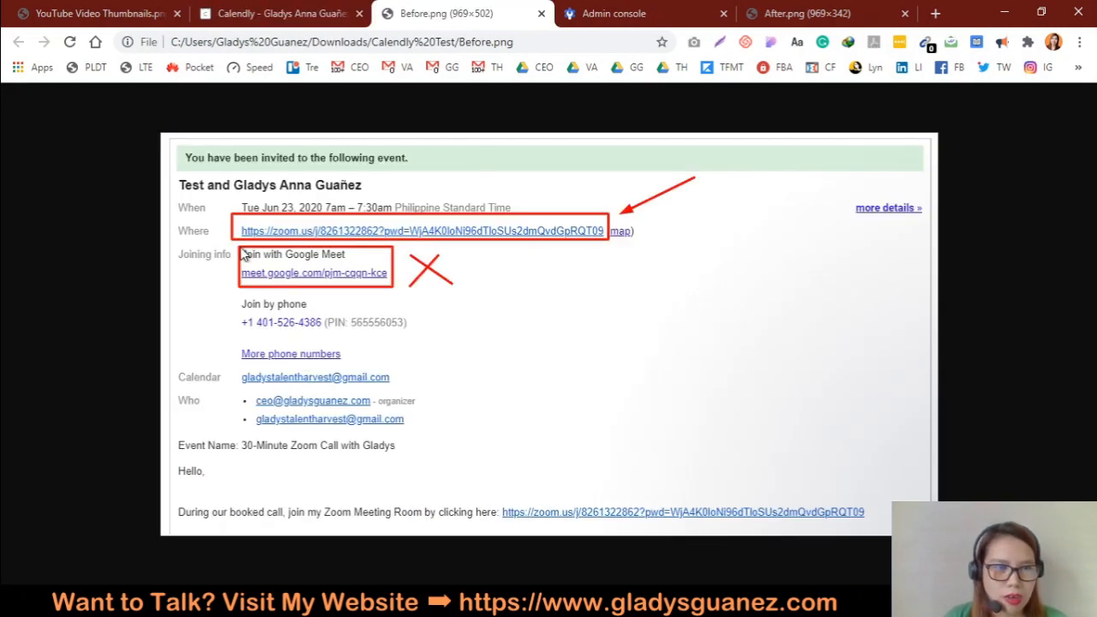
mouse_move(261, 259)
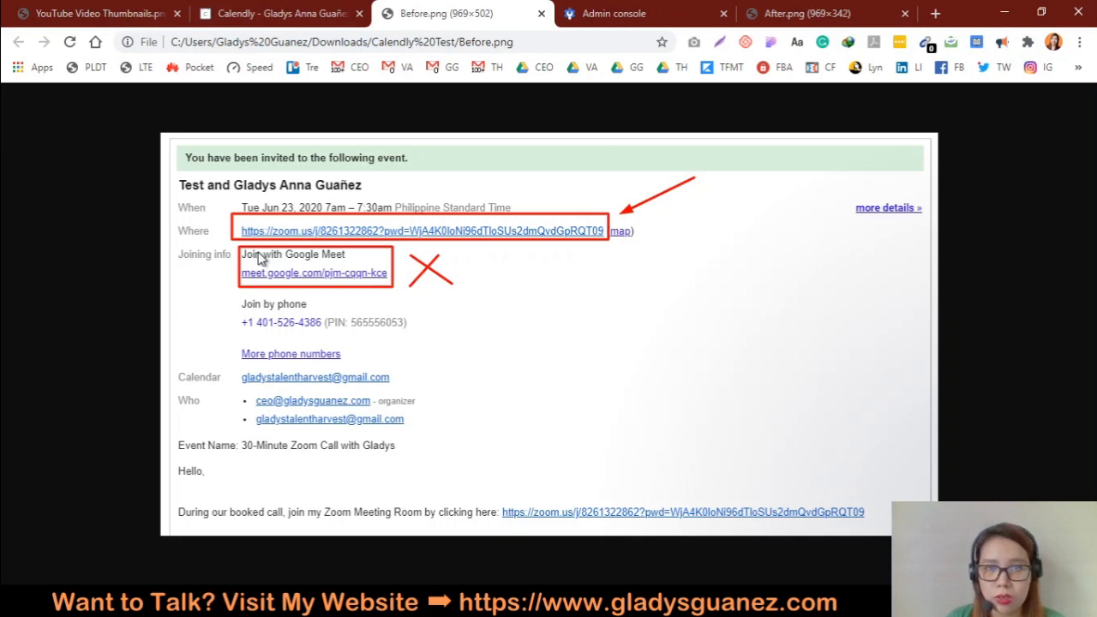
mouse_move(247, 288)
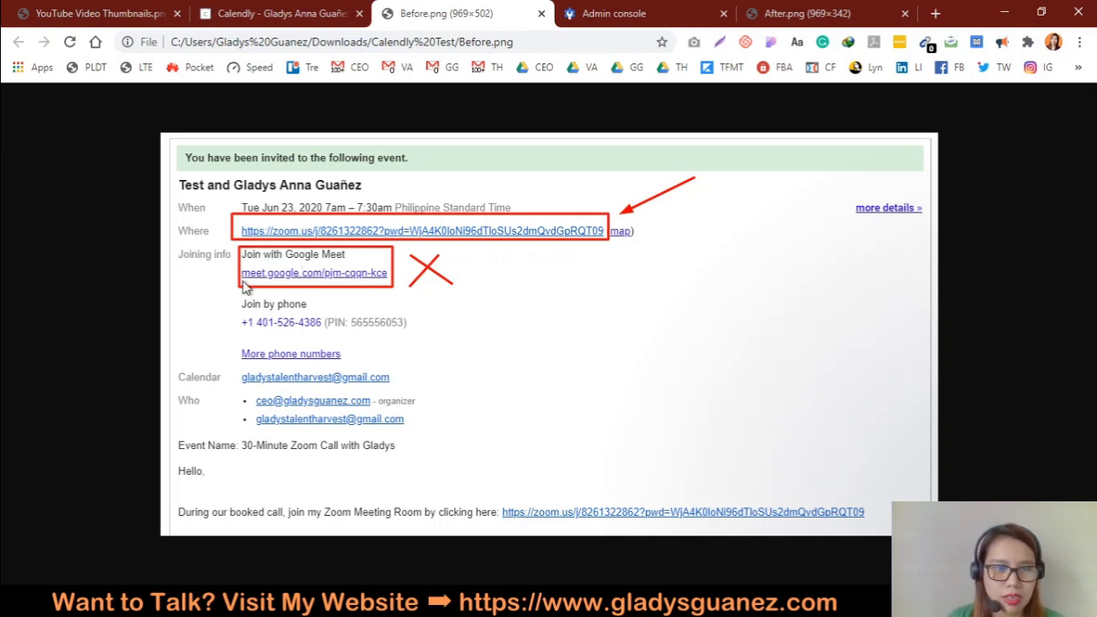
mouse_move(374, 272)
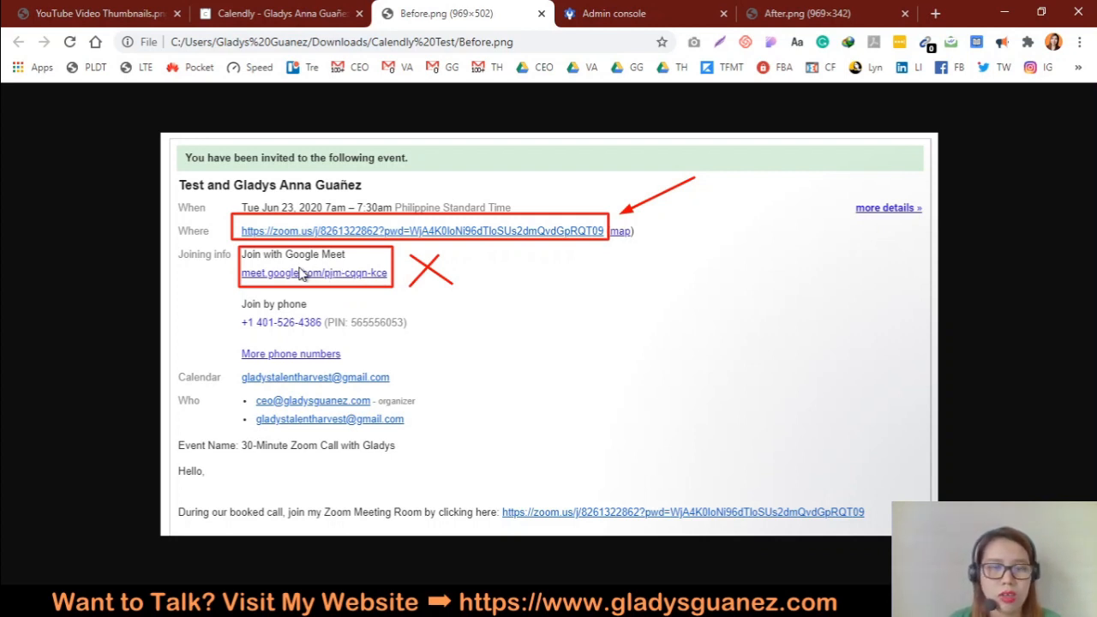
mouse_move(442, 281)
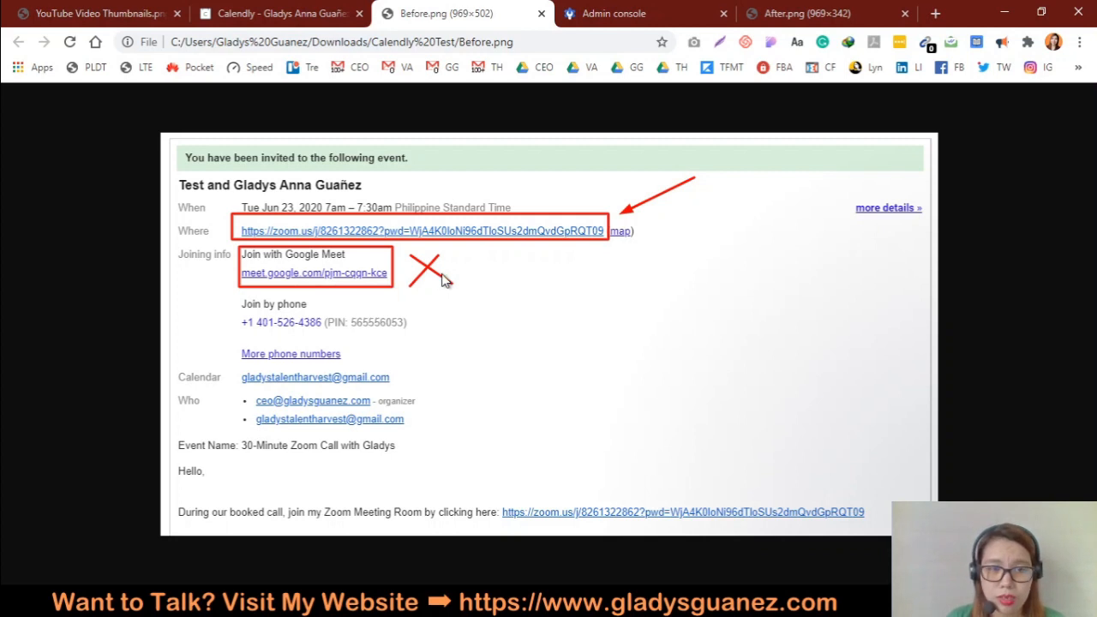
mouse_move(376, 264)
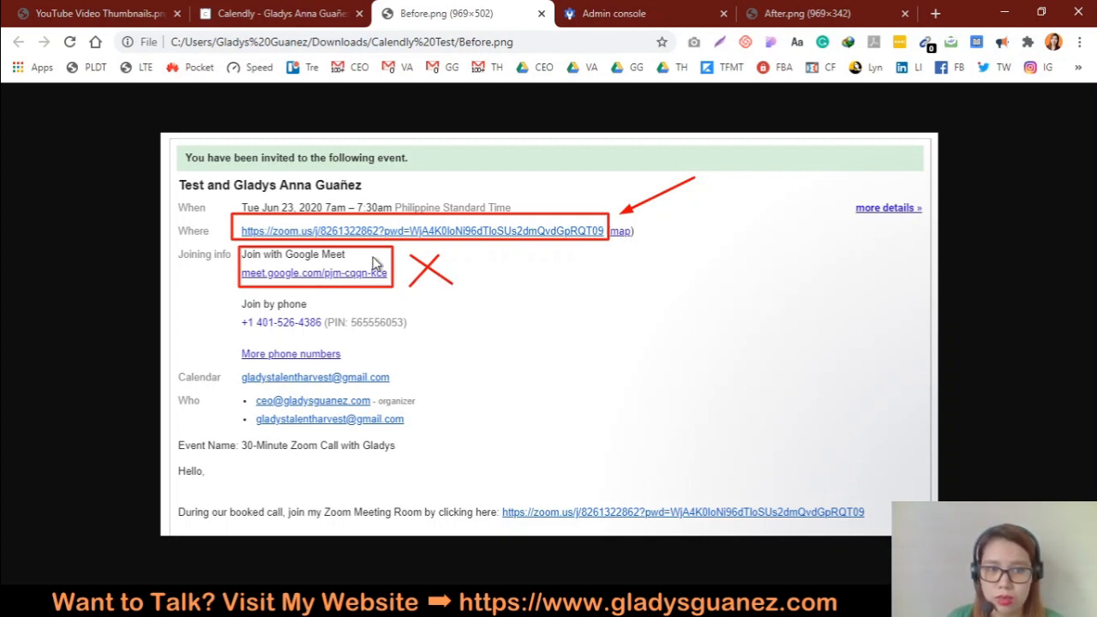
mouse_move(198, 244)
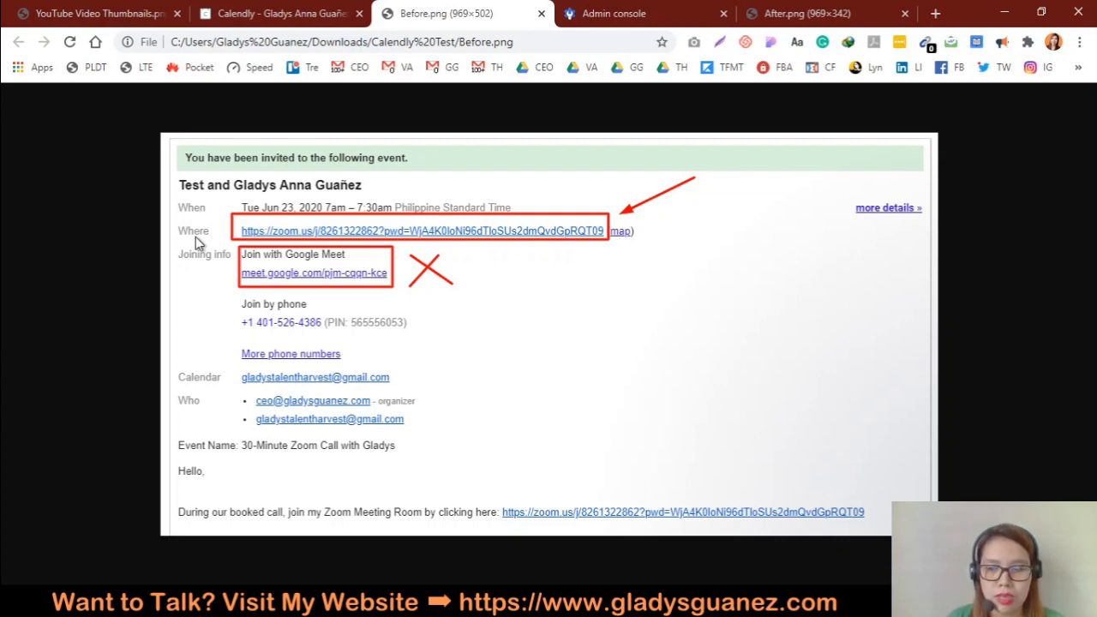
mouse_move(391, 251)
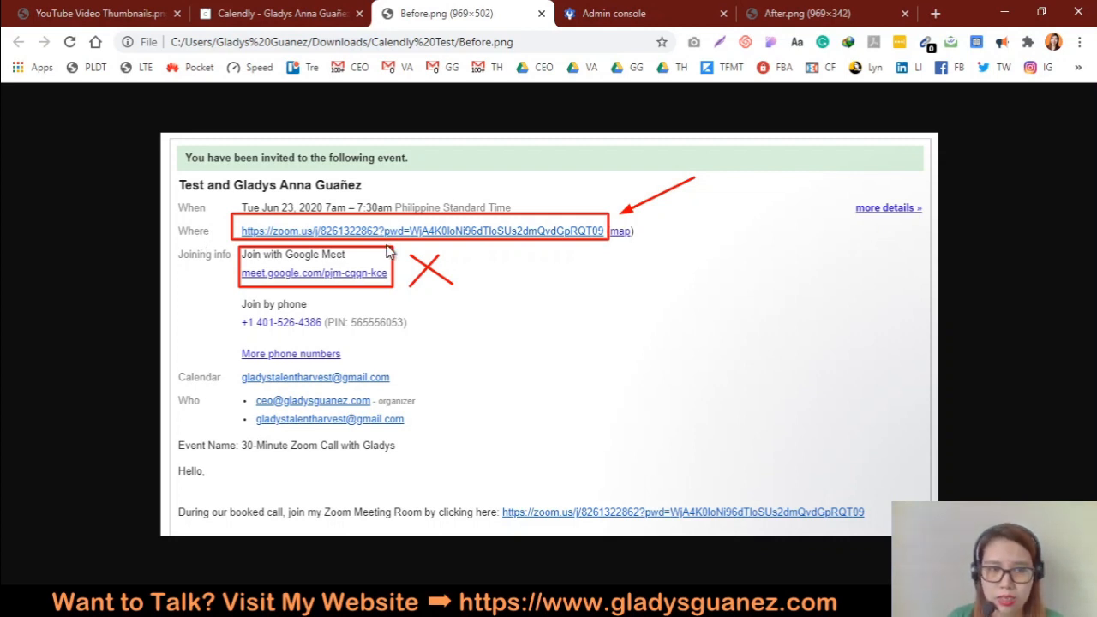
mouse_move(620, 226)
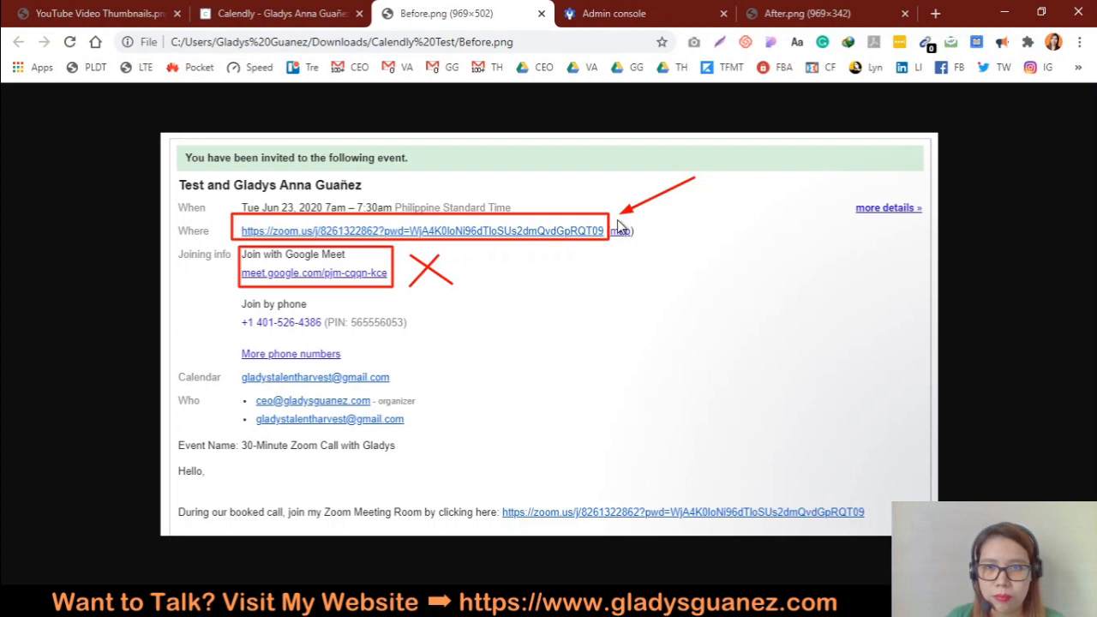
mouse_move(598, 233)
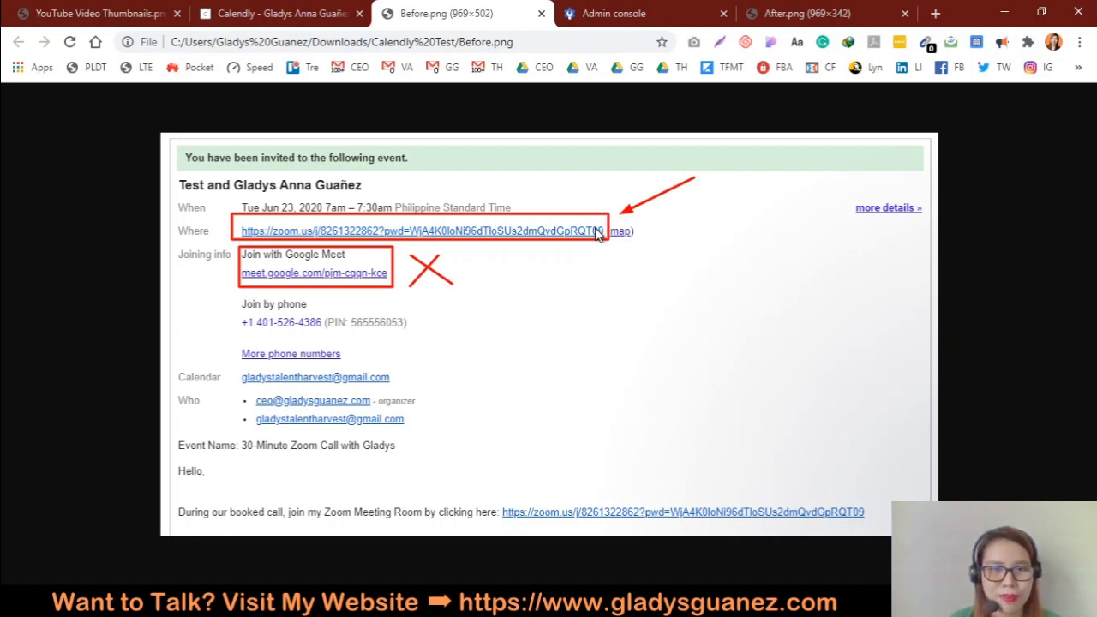
mouse_move(507, 233)
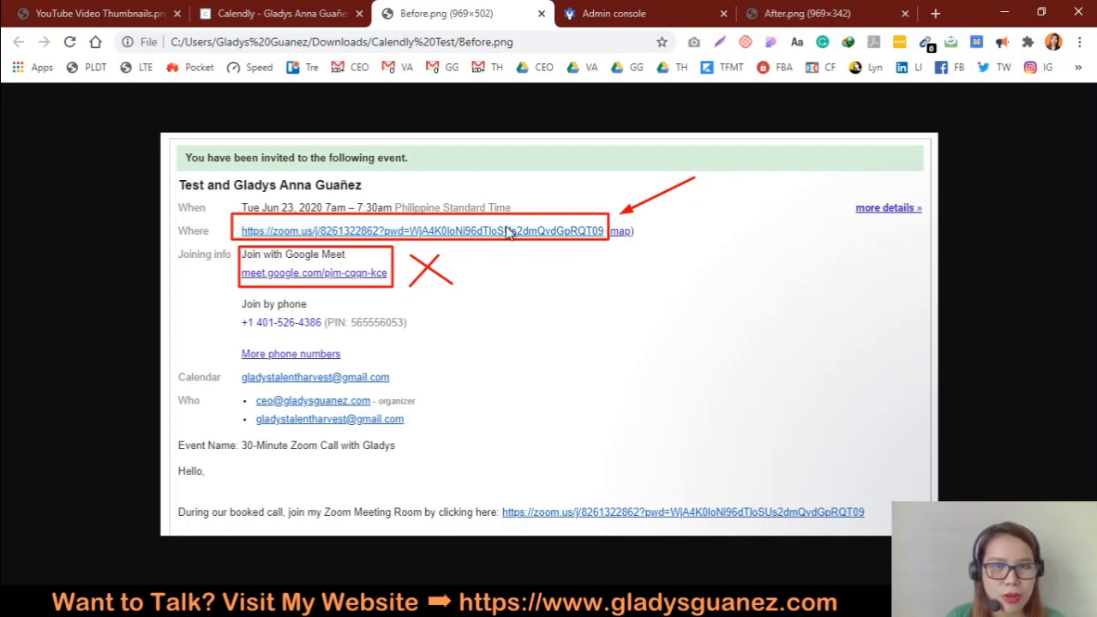
mouse_move(329, 253)
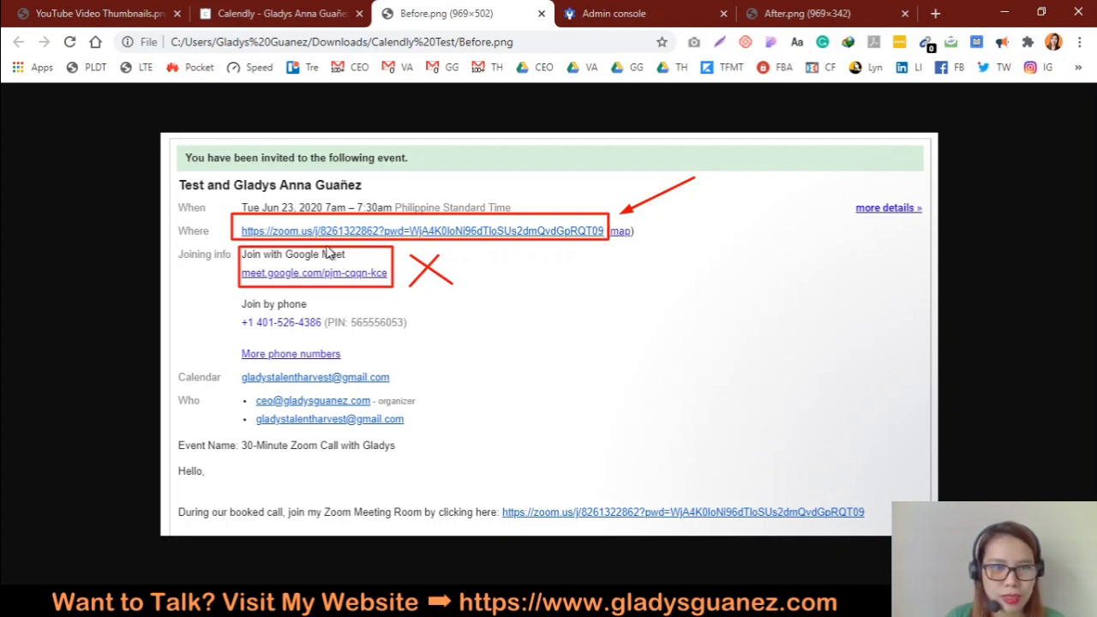
mouse_move(460, 265)
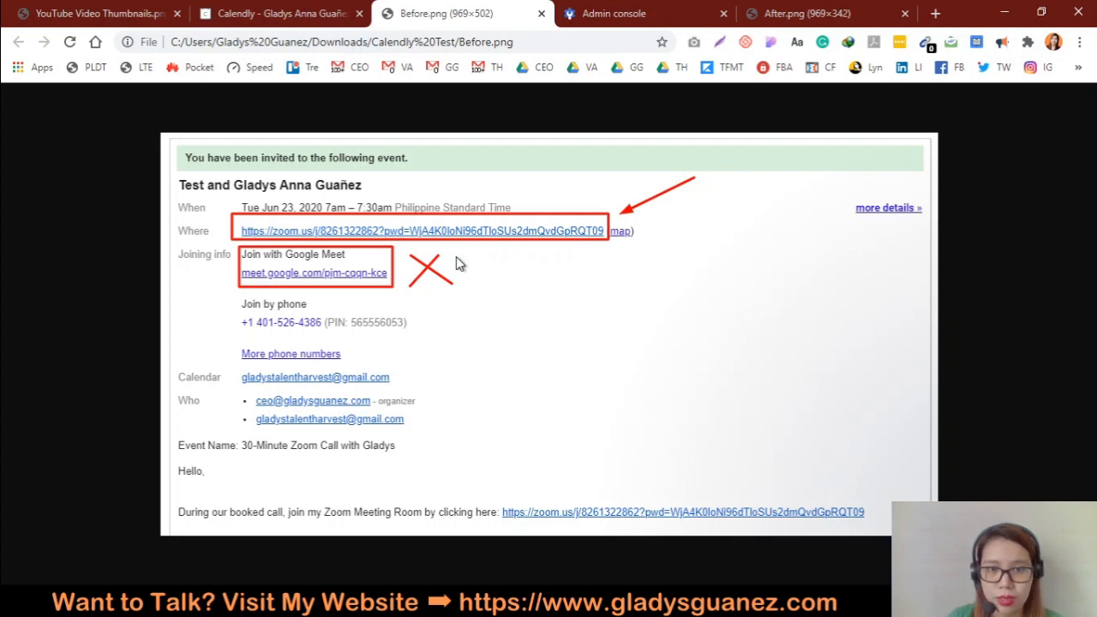
mouse_move(310, 309)
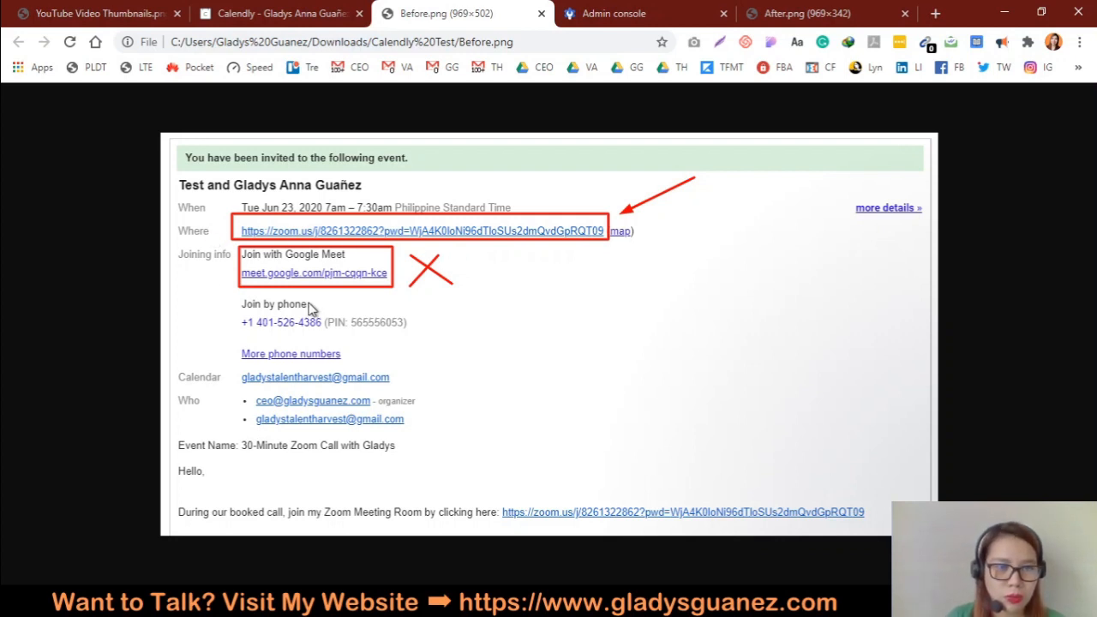
mouse_move(463, 281)
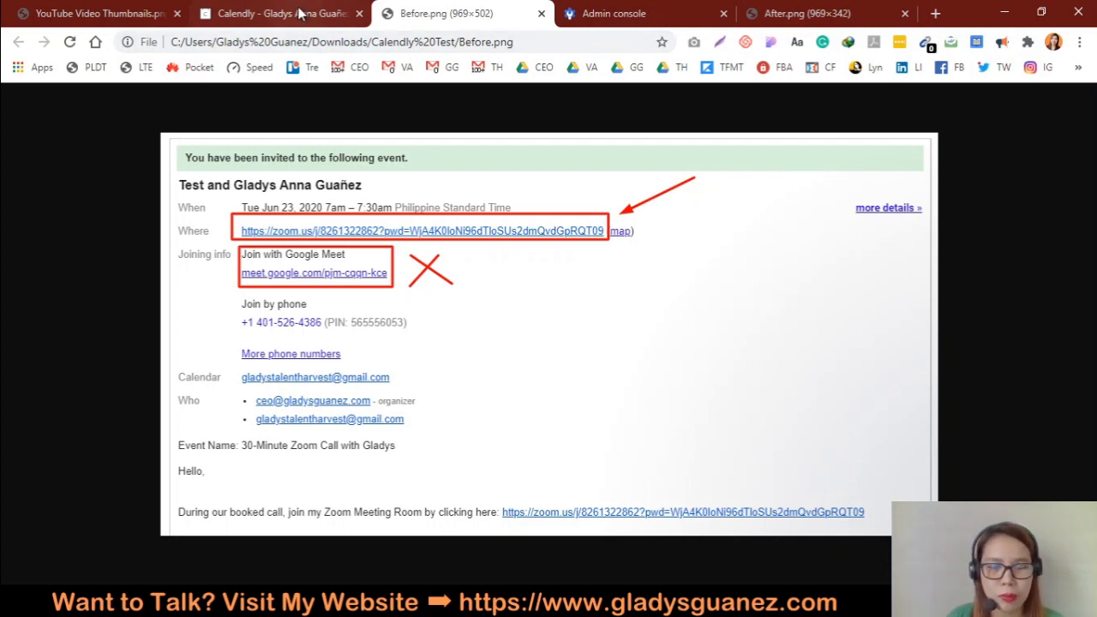
mouse_move(538, 348)
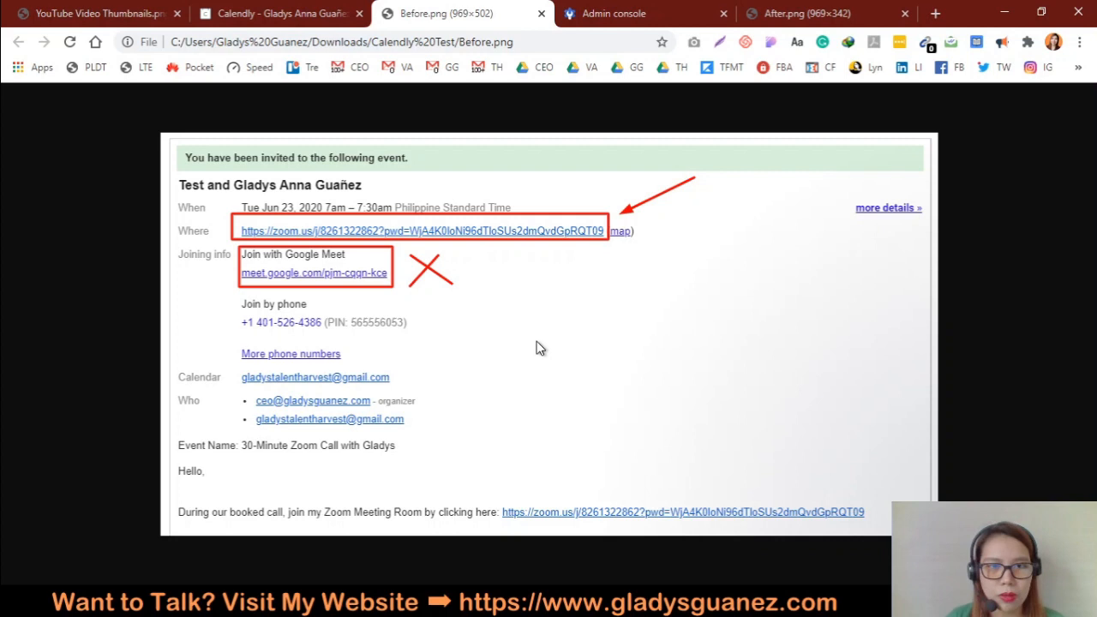
mouse_move(429, 274)
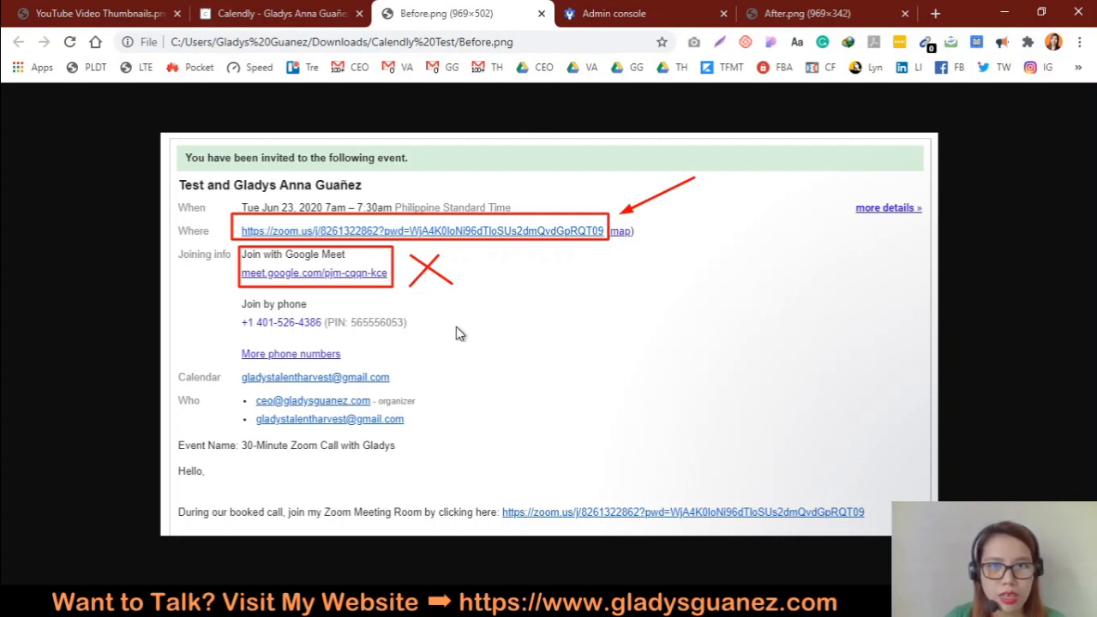
mouse_move(609, 267)
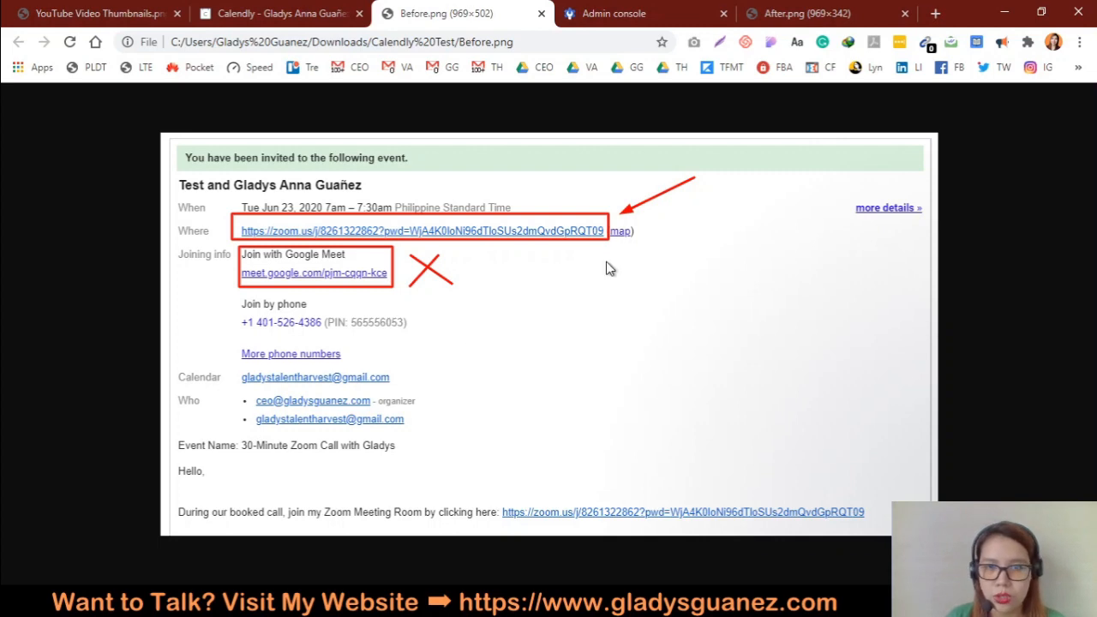
mouse_move(648, 11)
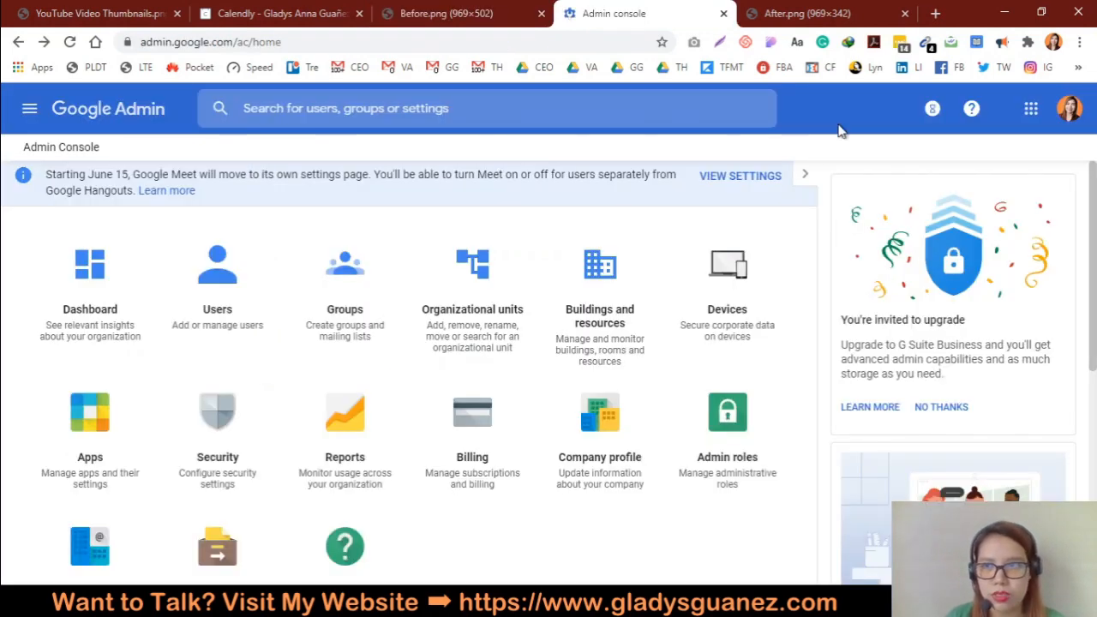
mouse_move(310, 151)
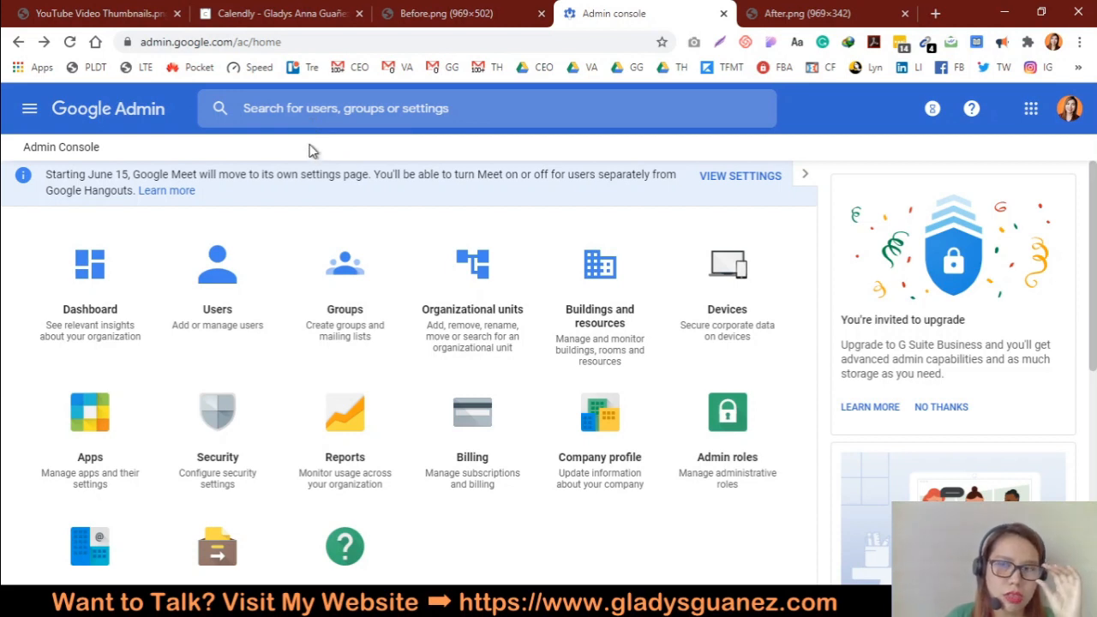
mouse_move(717, 123)
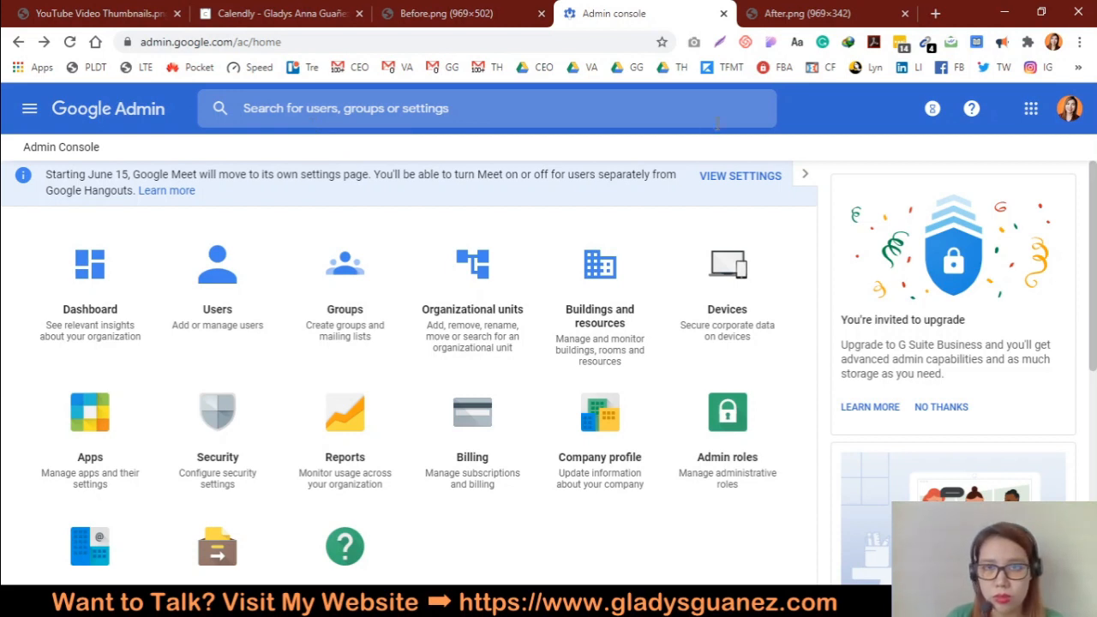
mouse_move(943, 153)
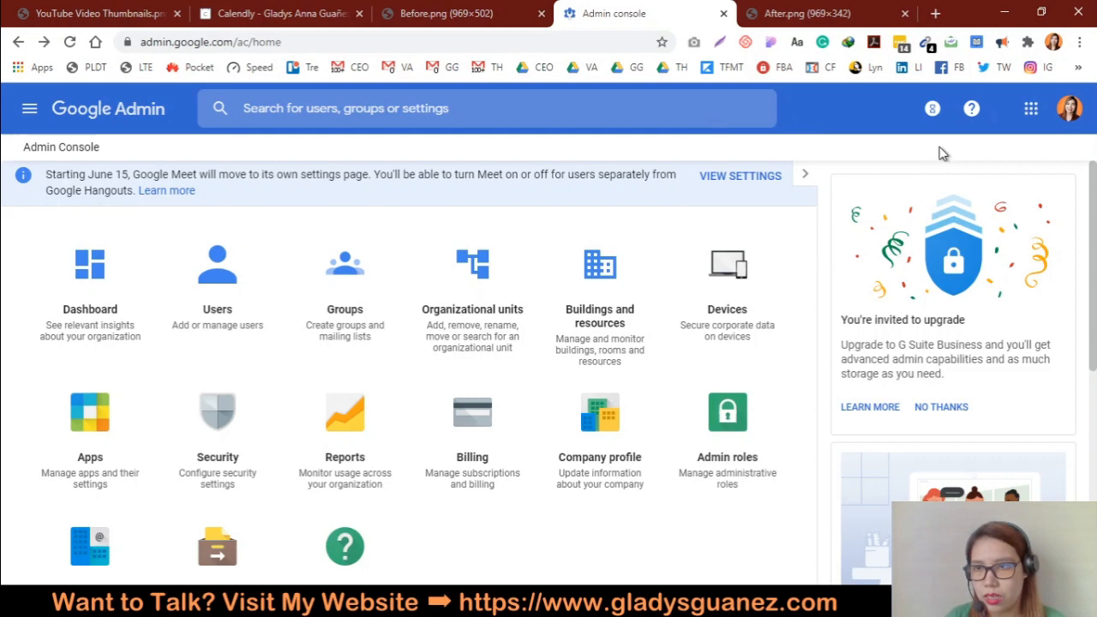
mouse_move(244, 68)
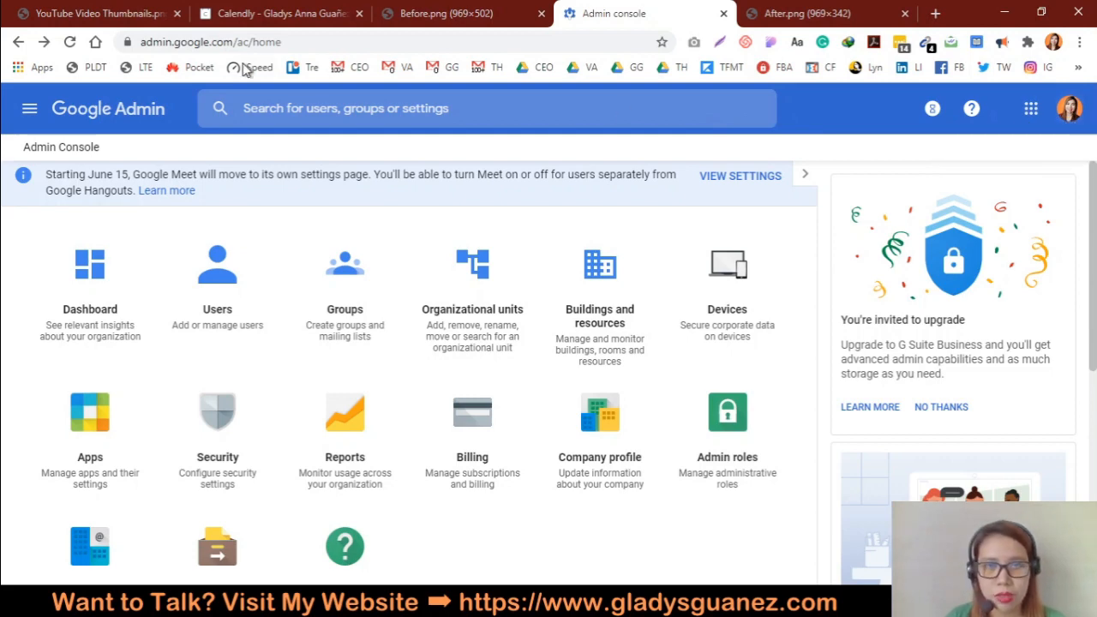
Step: Revisit the Before.png invite image, then return to the Google Admin console home
left_click(446, 14)
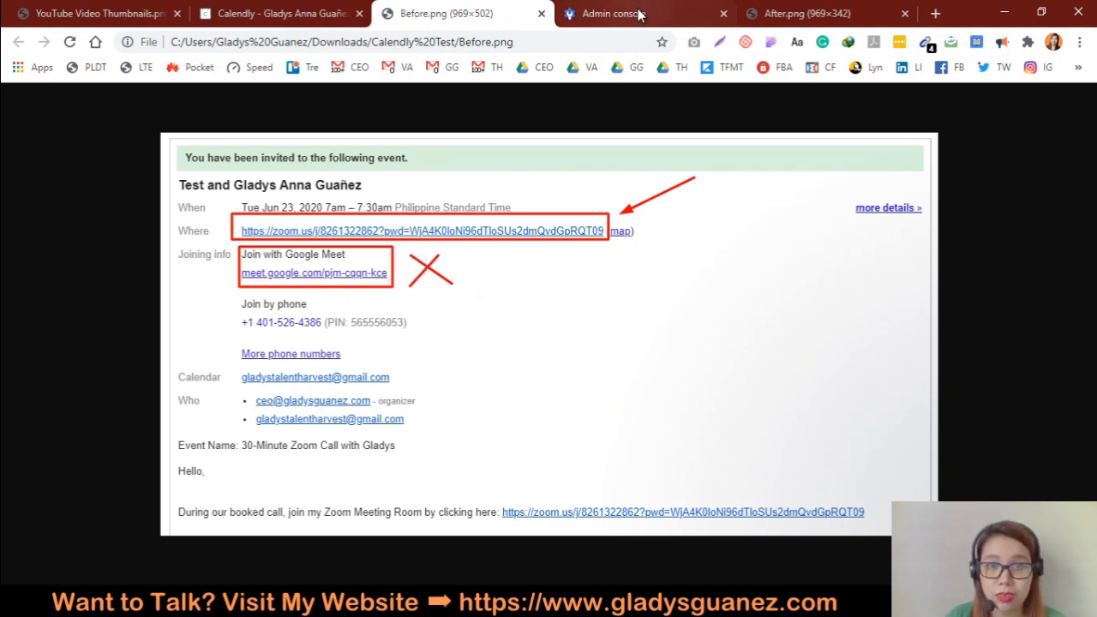
left_click(643, 14)
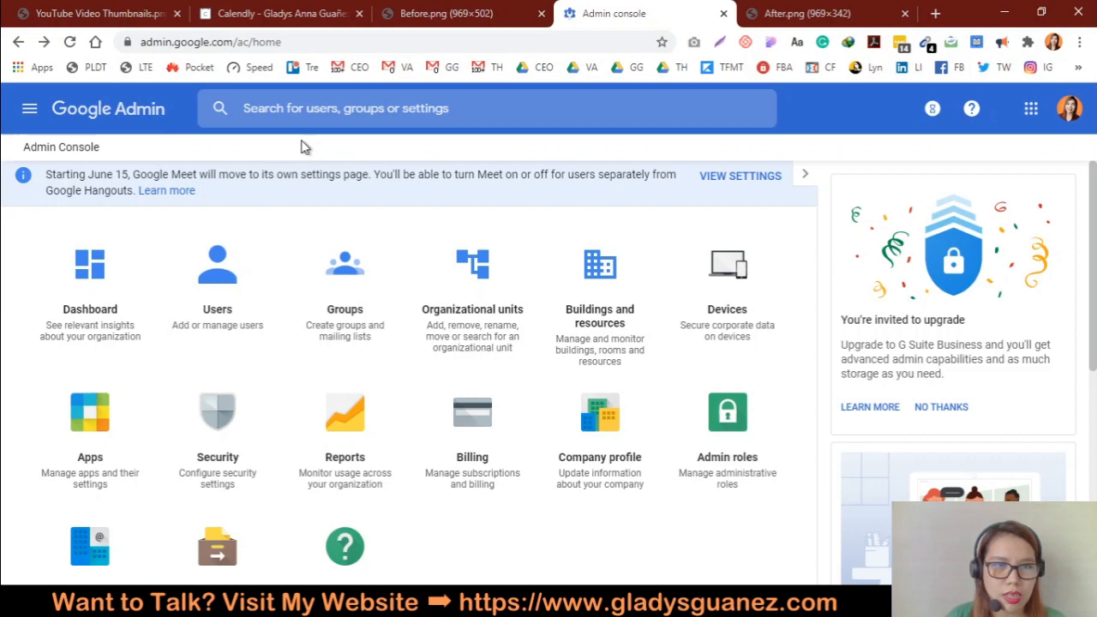
Step: Search the admin console for 'calendar' and open the Calendar service settings
left_click(487, 108)
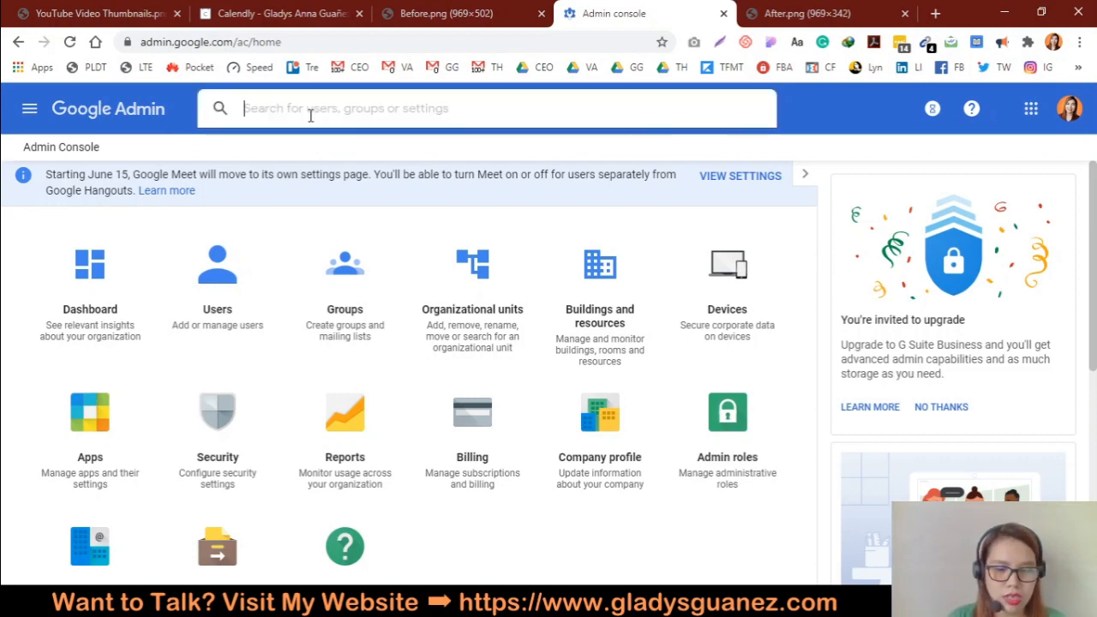
type("calendar")
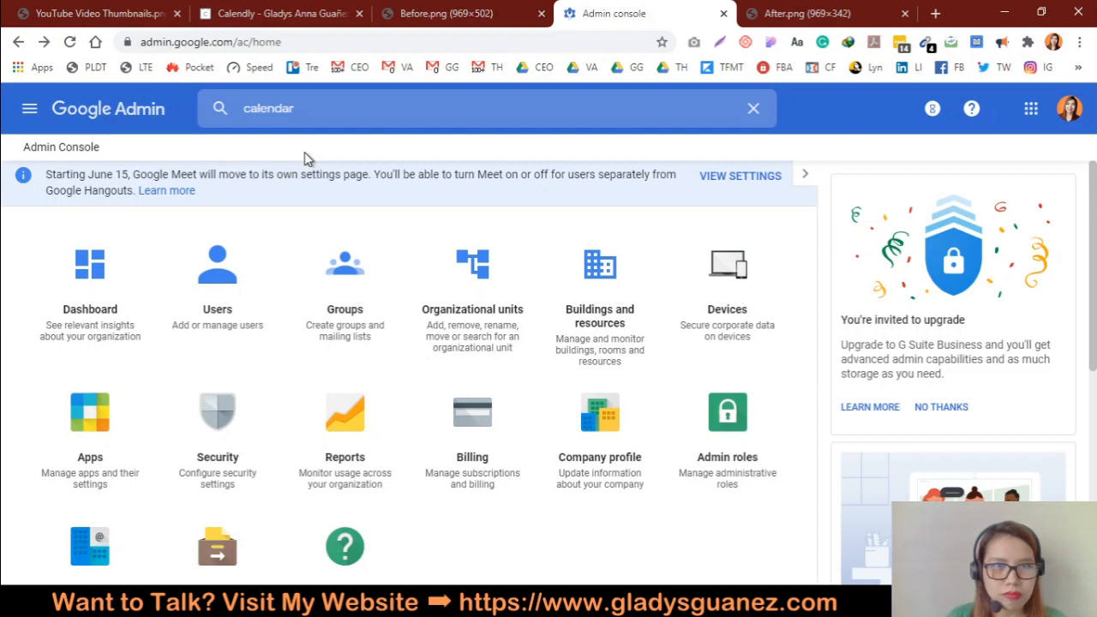
mouse_move(326, 181)
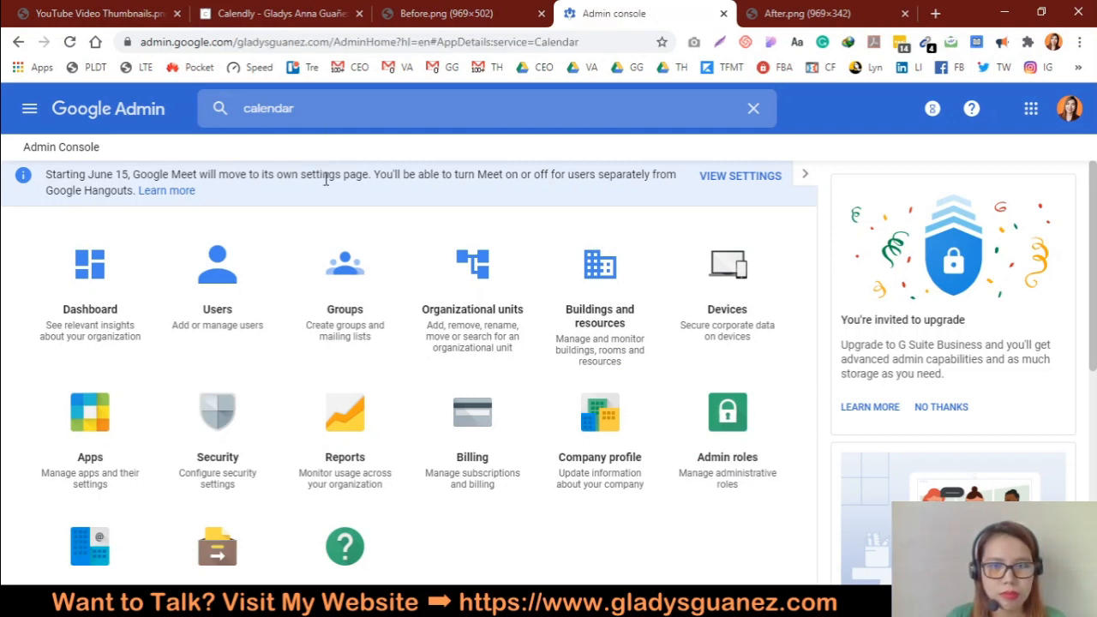
left_click(752, 108)
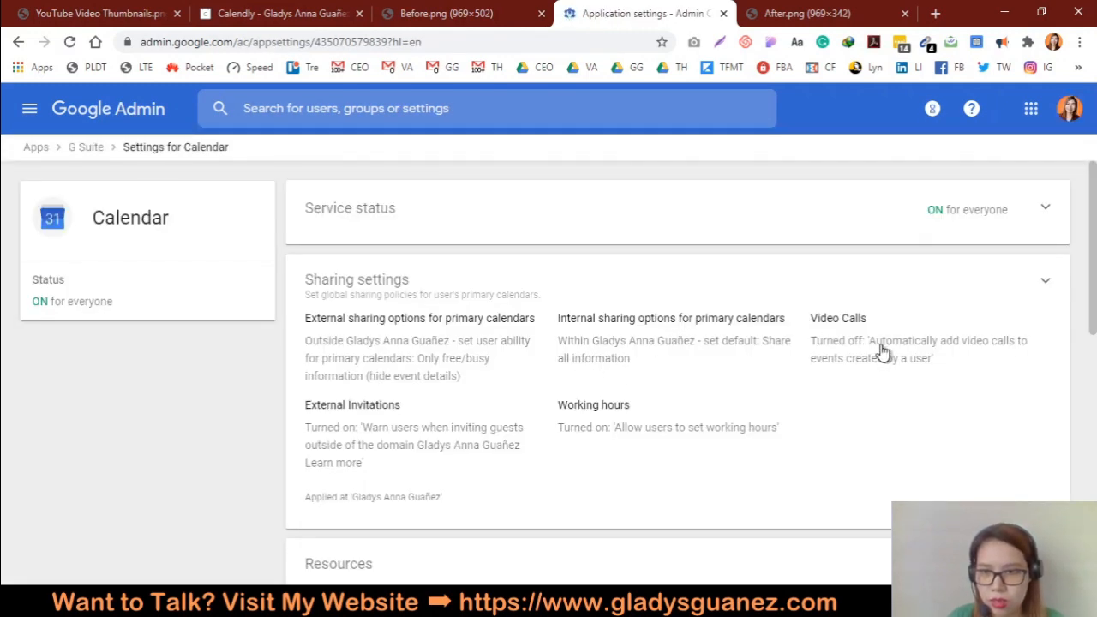
left_click(356, 278)
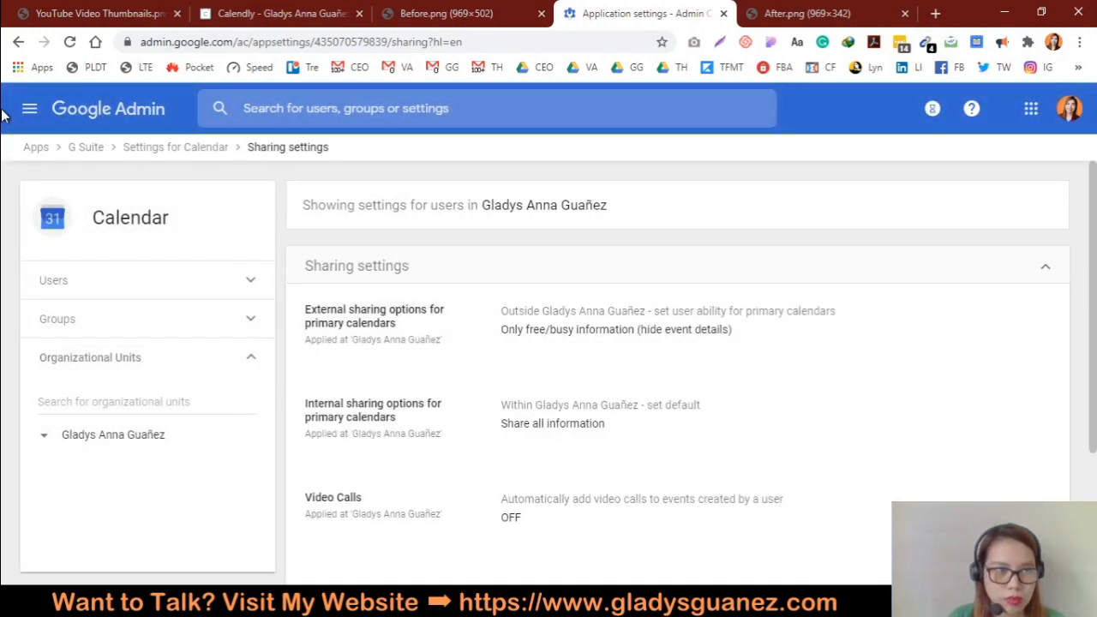
left_click(175, 147)
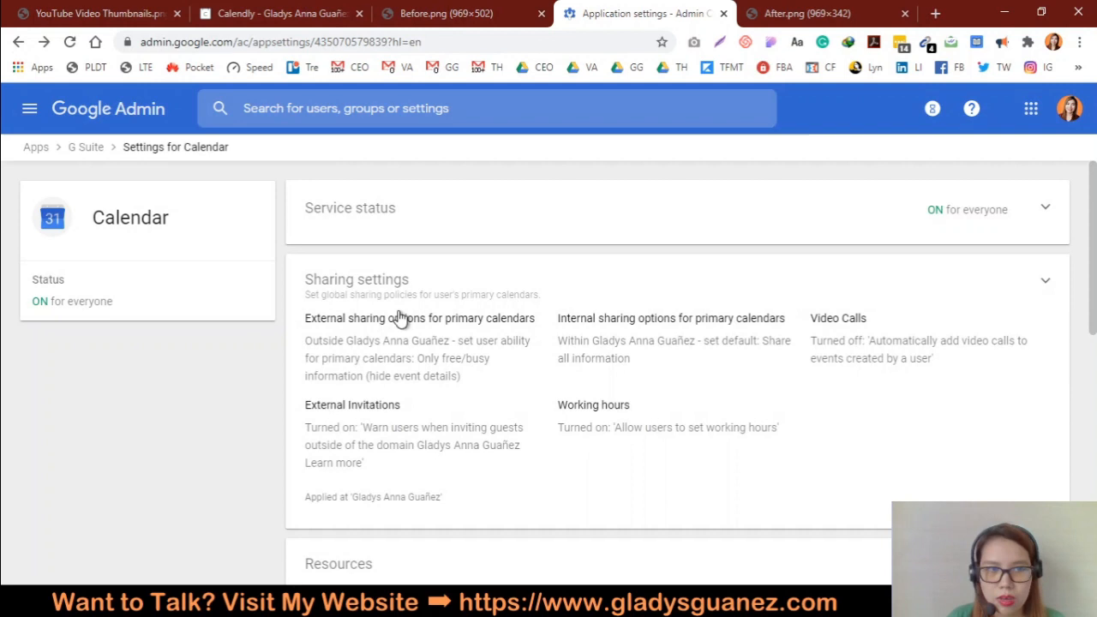
mouse_move(268, 204)
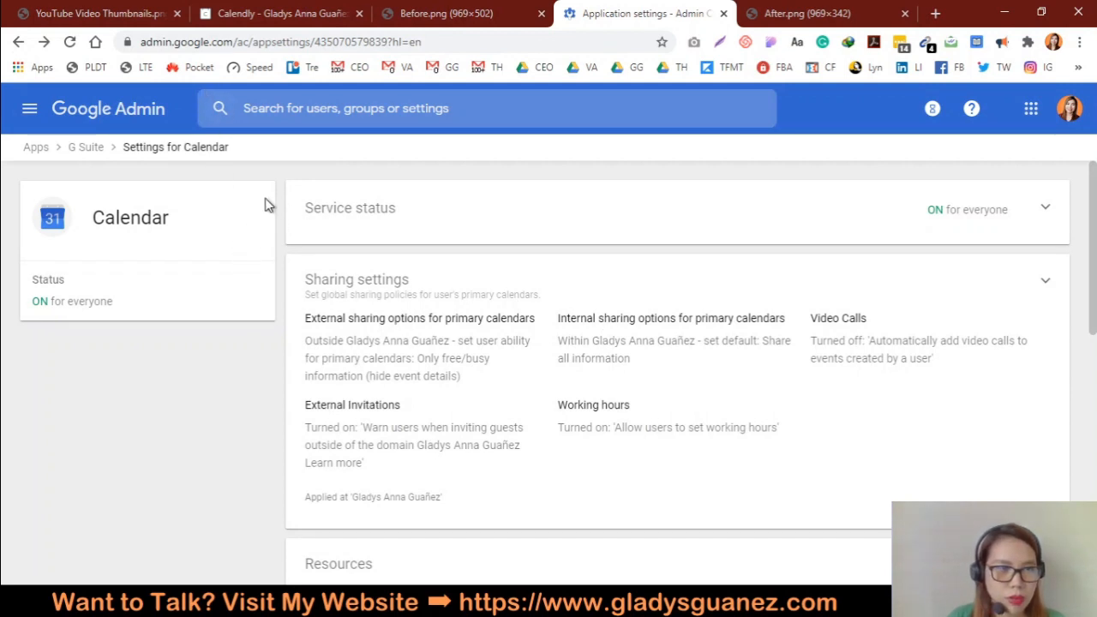
mouse_move(38, 231)
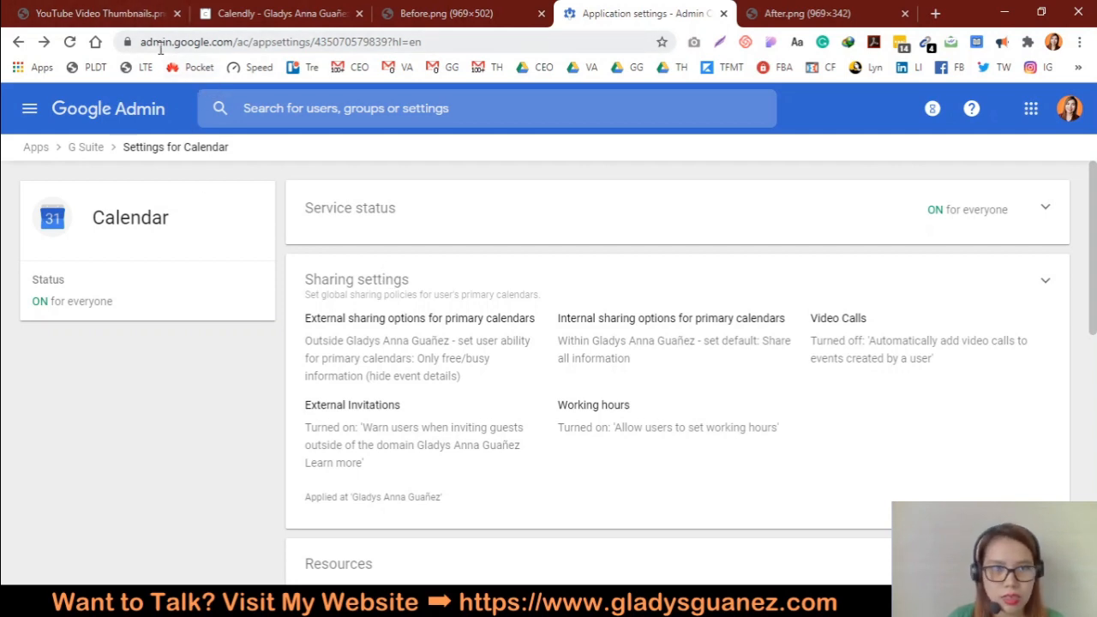
mouse_move(768, 331)
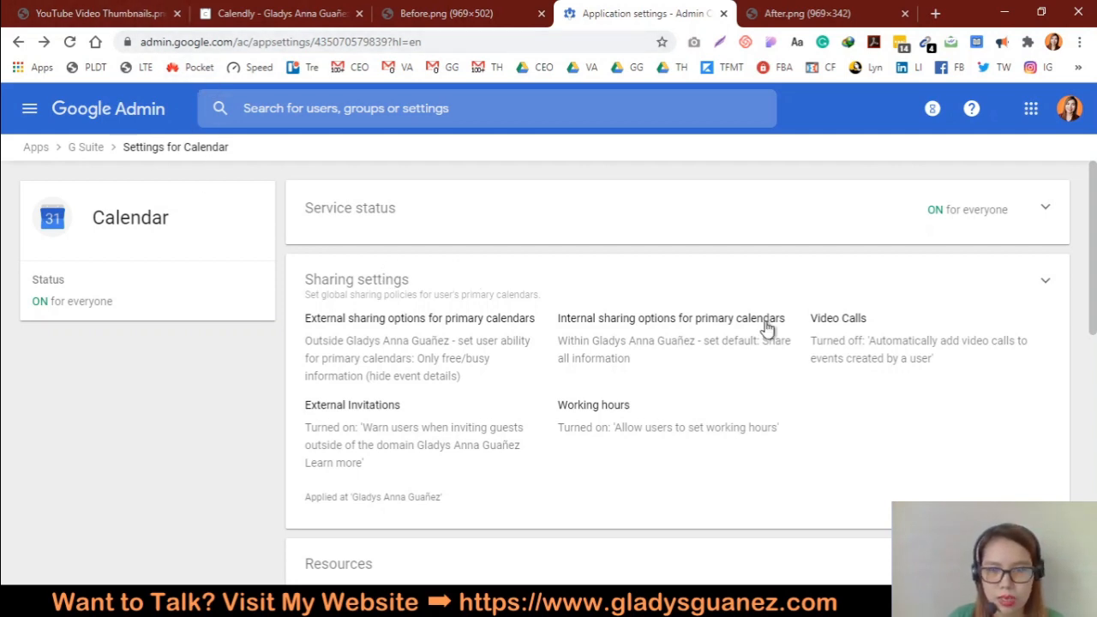
mouse_move(900, 401)
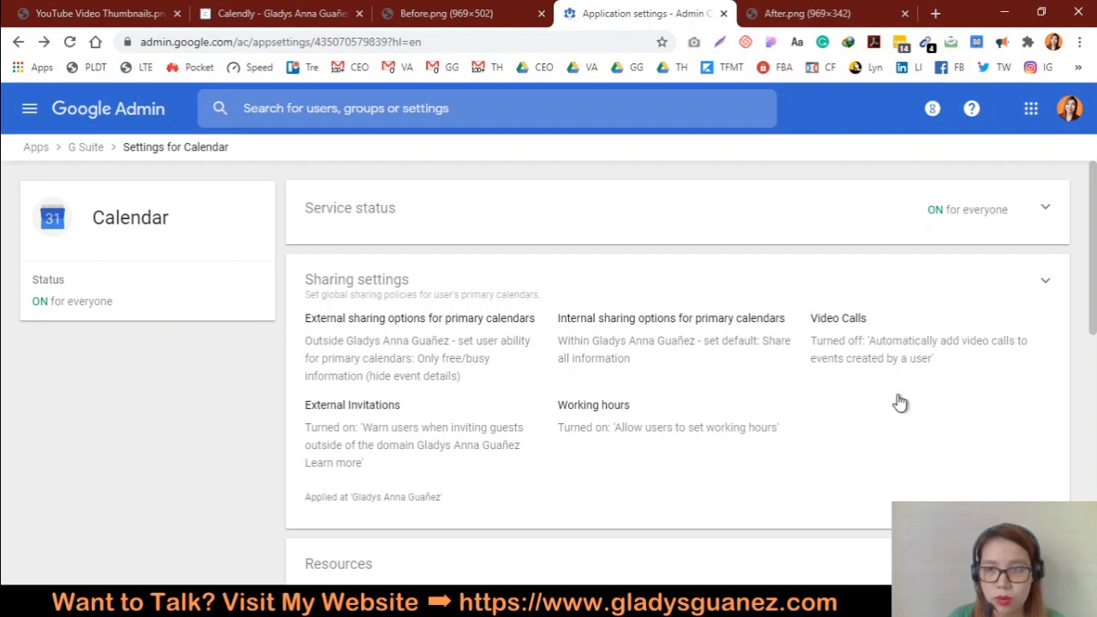
Step: In Calendar sharing settings, leave 'Automatically add video calls to events' unchecked after toggling it to demonstrate
left_click(357, 278)
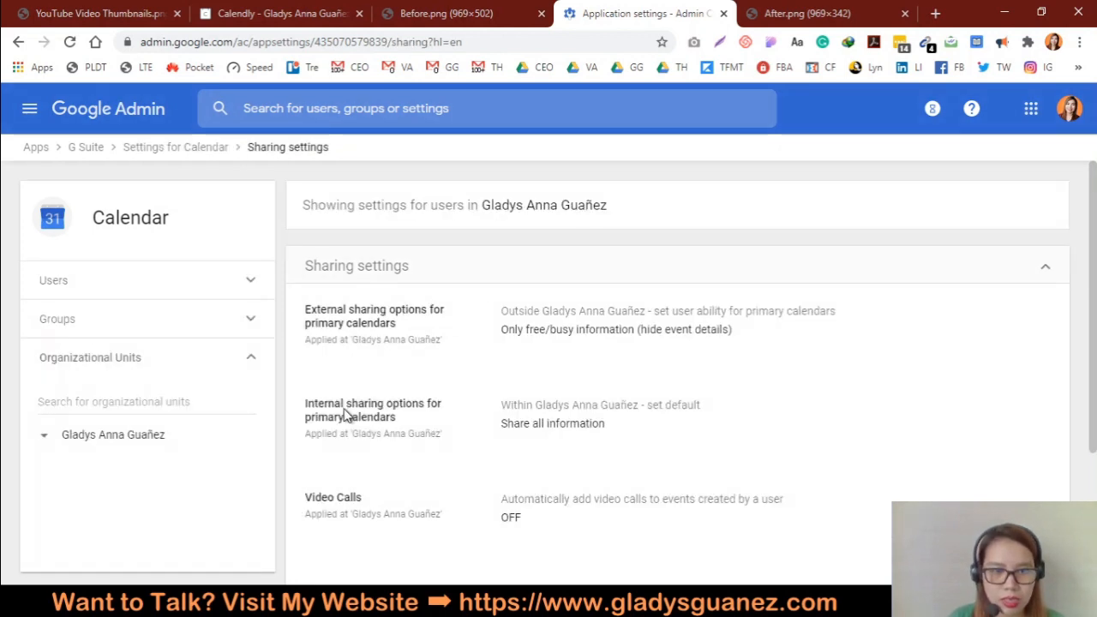
scroll("down", 3)
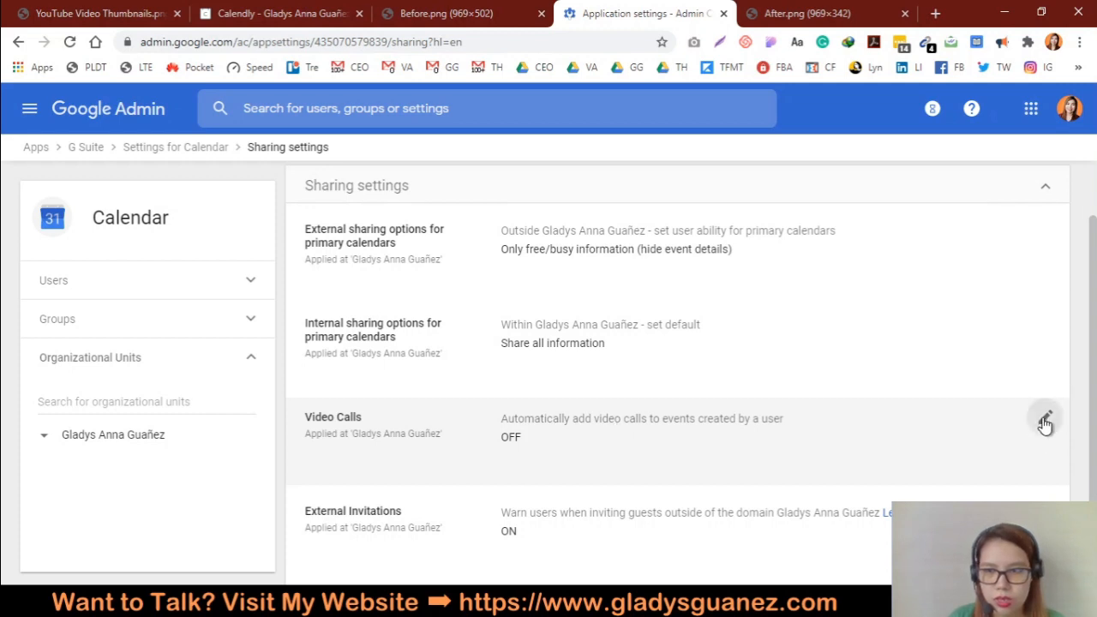
left_click(1046, 420)
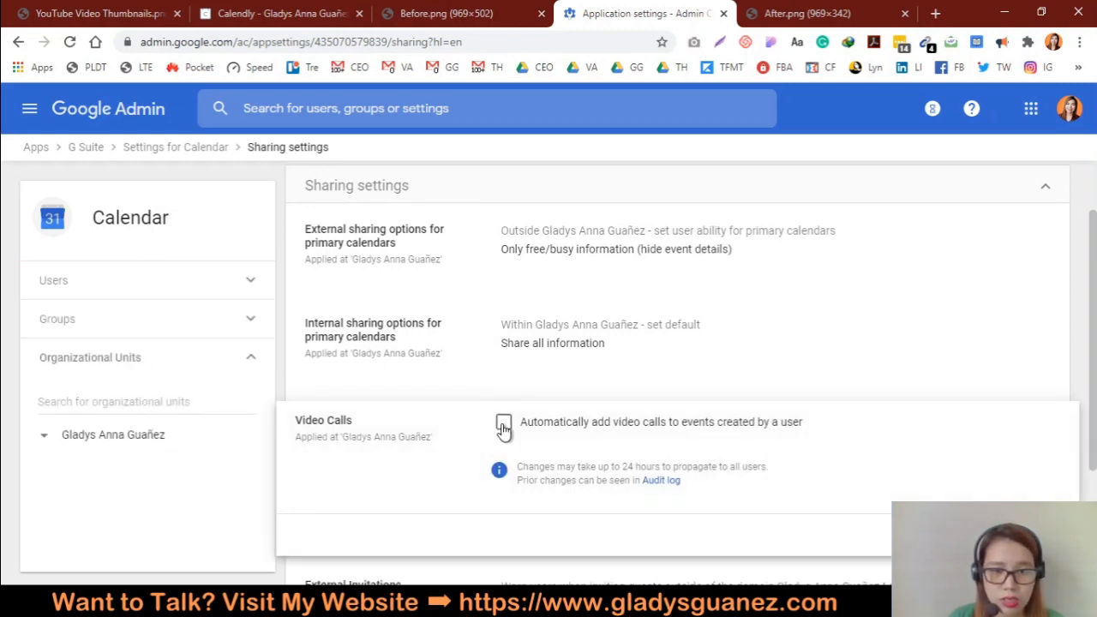
left_click(504, 422)
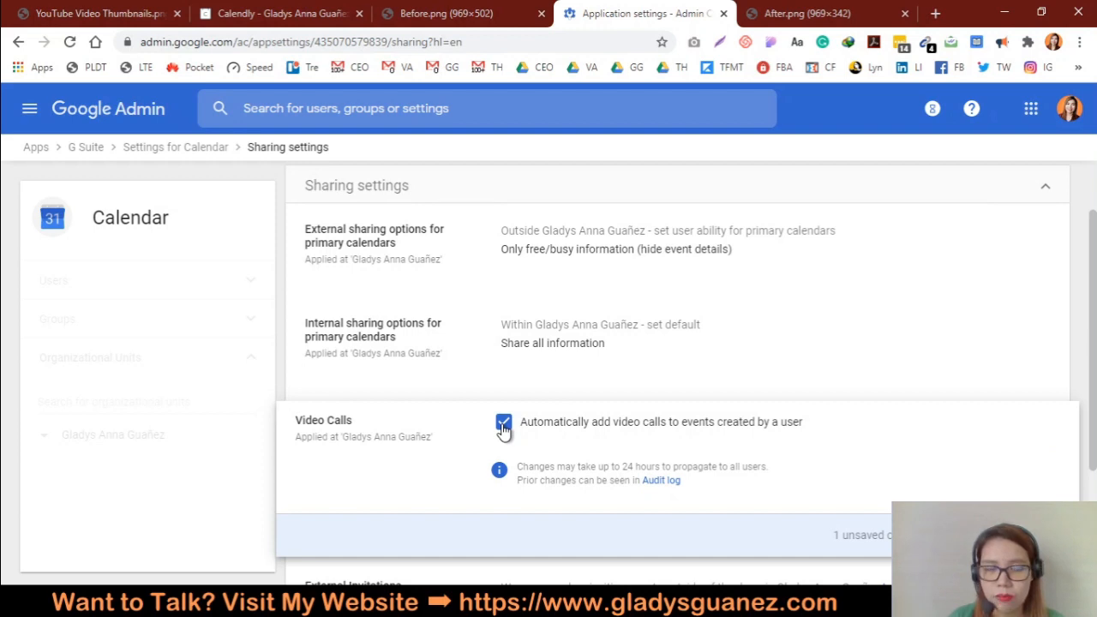
mouse_move(518, 432)
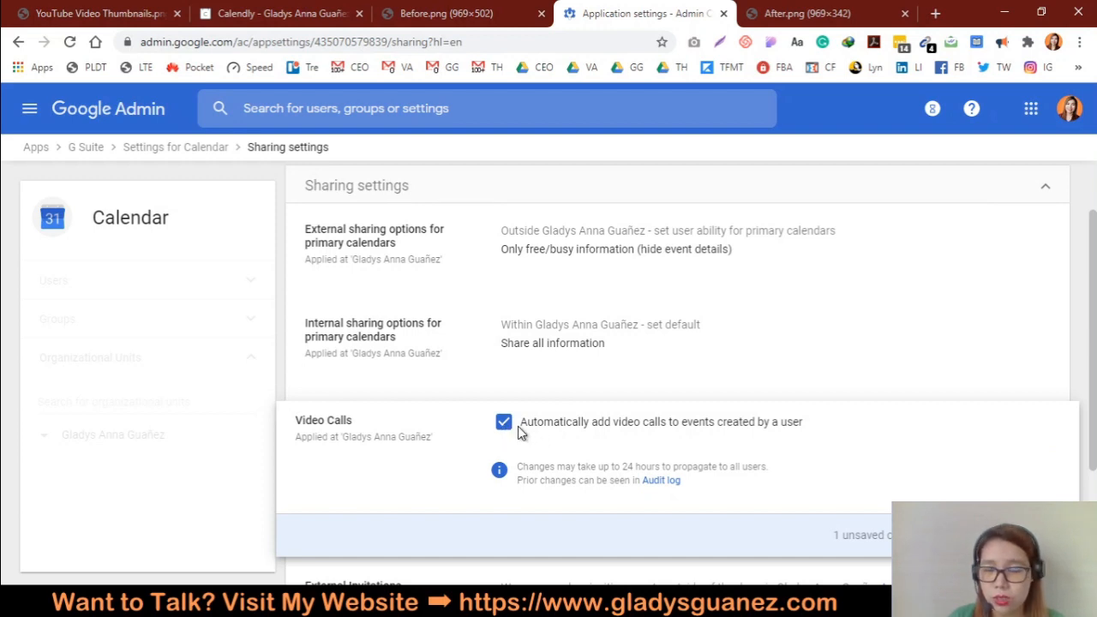
left_click(504, 422)
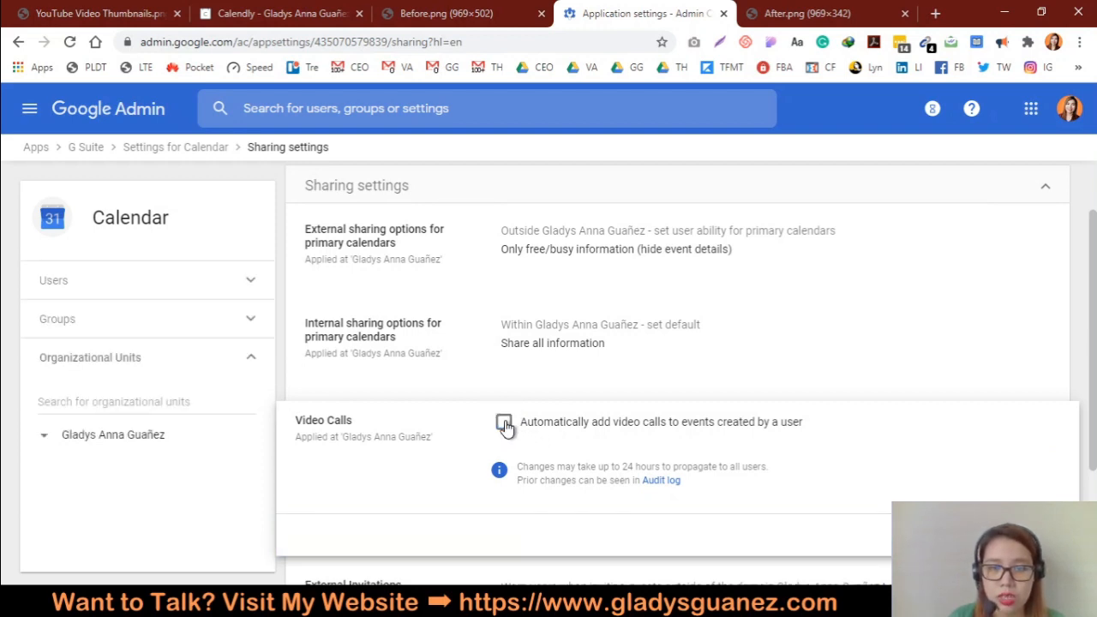
left_click(505, 422)
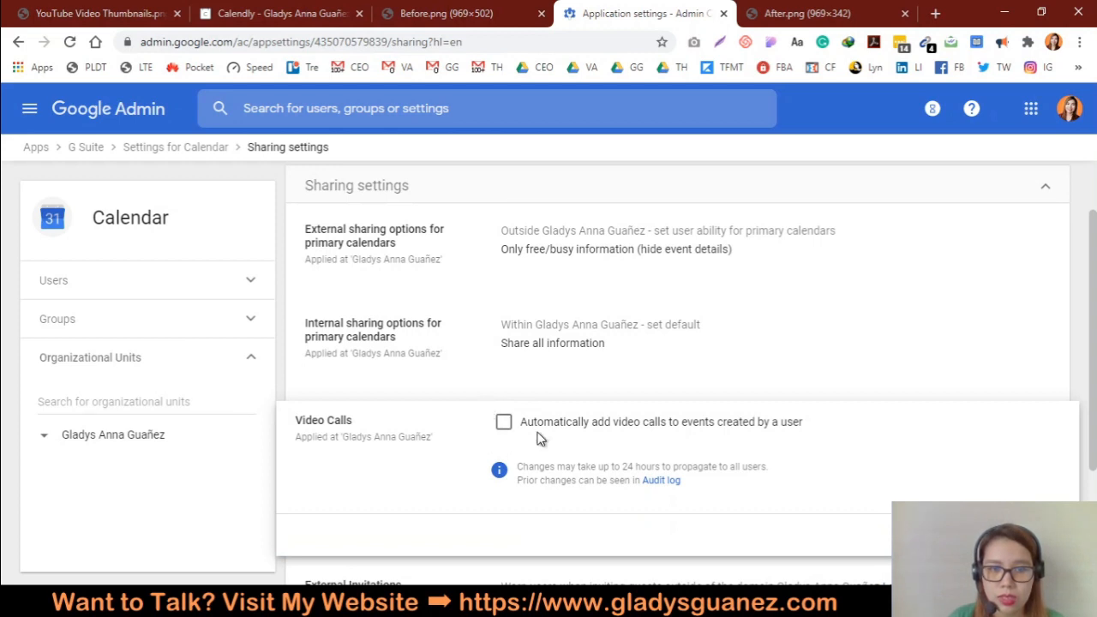
mouse_move(513, 411)
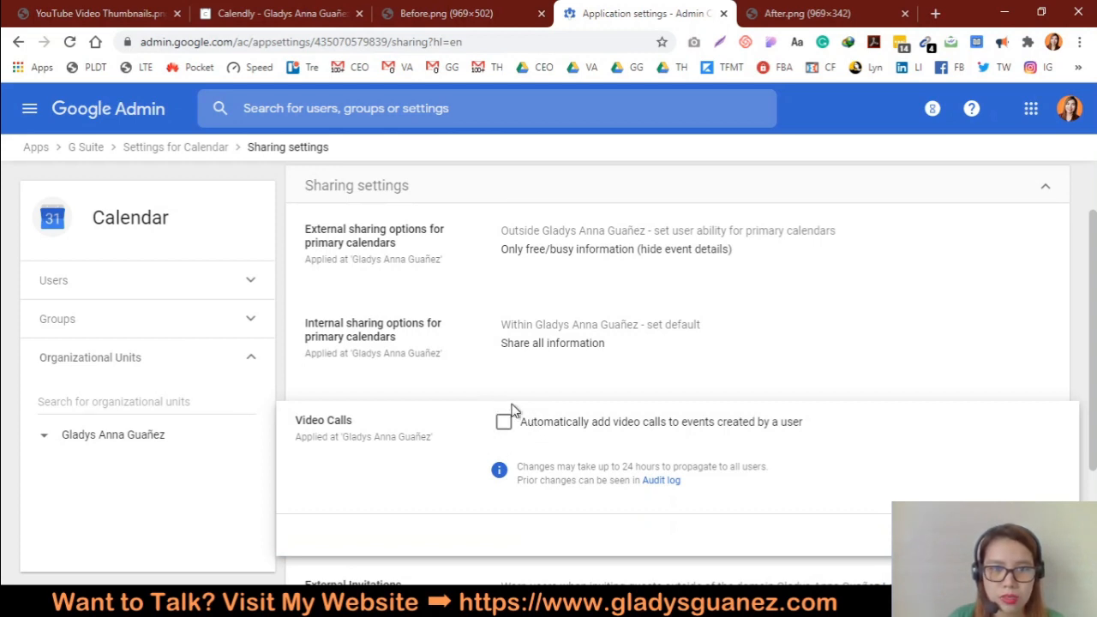
mouse_move(648, 394)
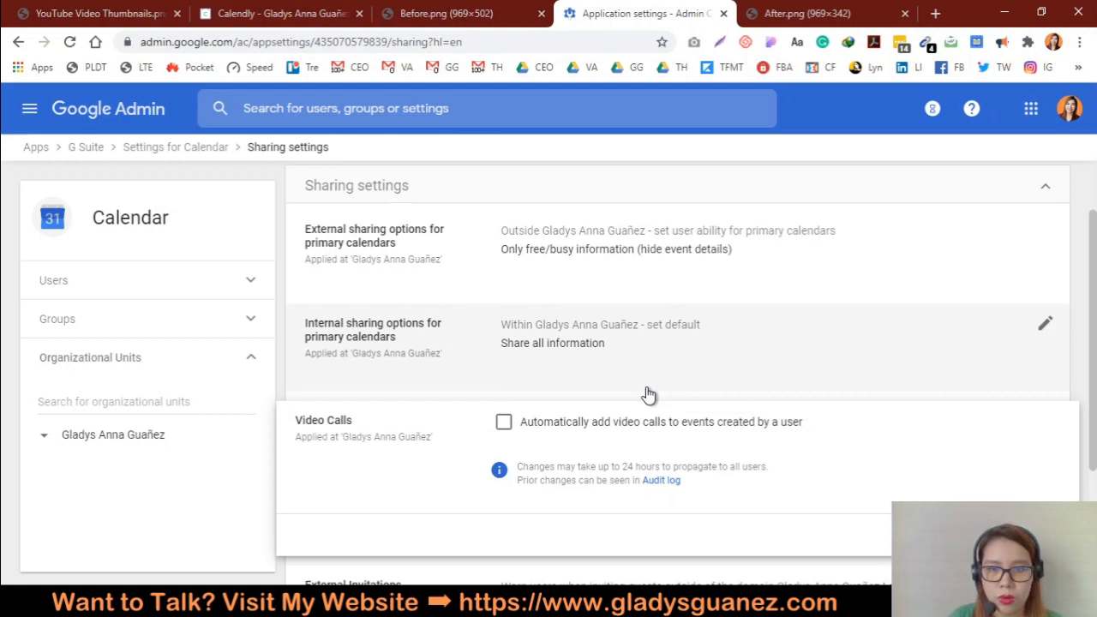
mouse_move(775, 421)
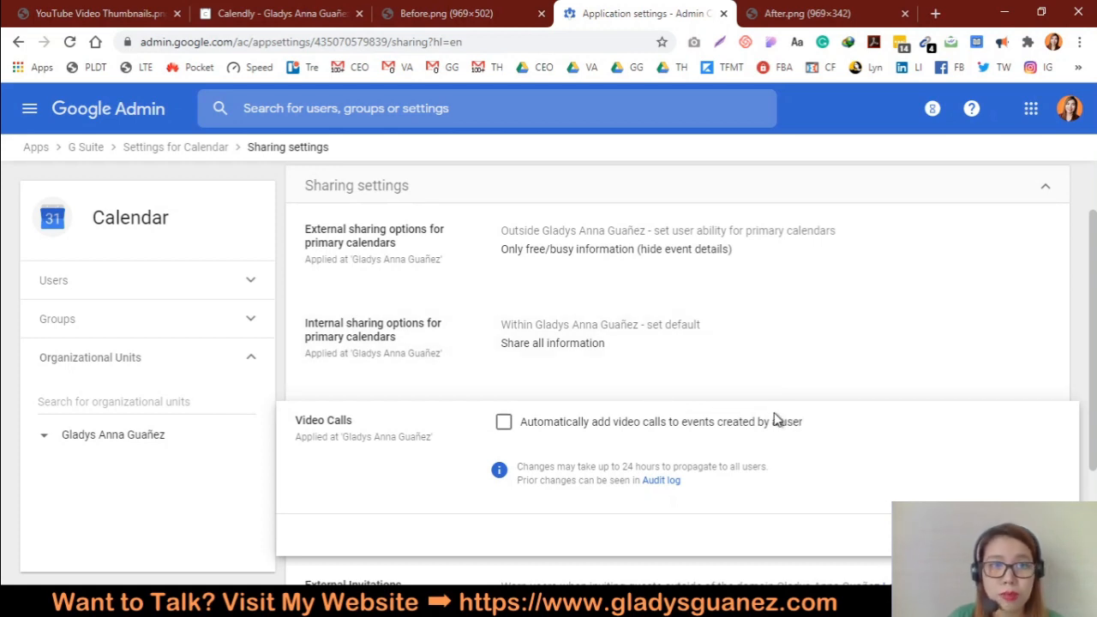
mouse_move(810, 422)
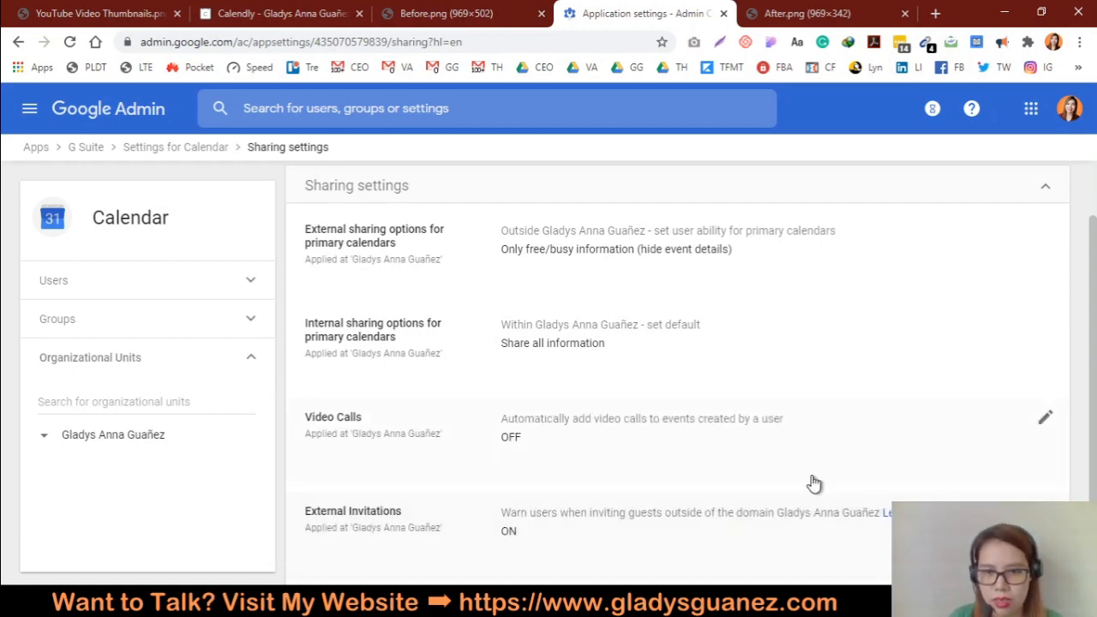
mouse_move(661, 428)
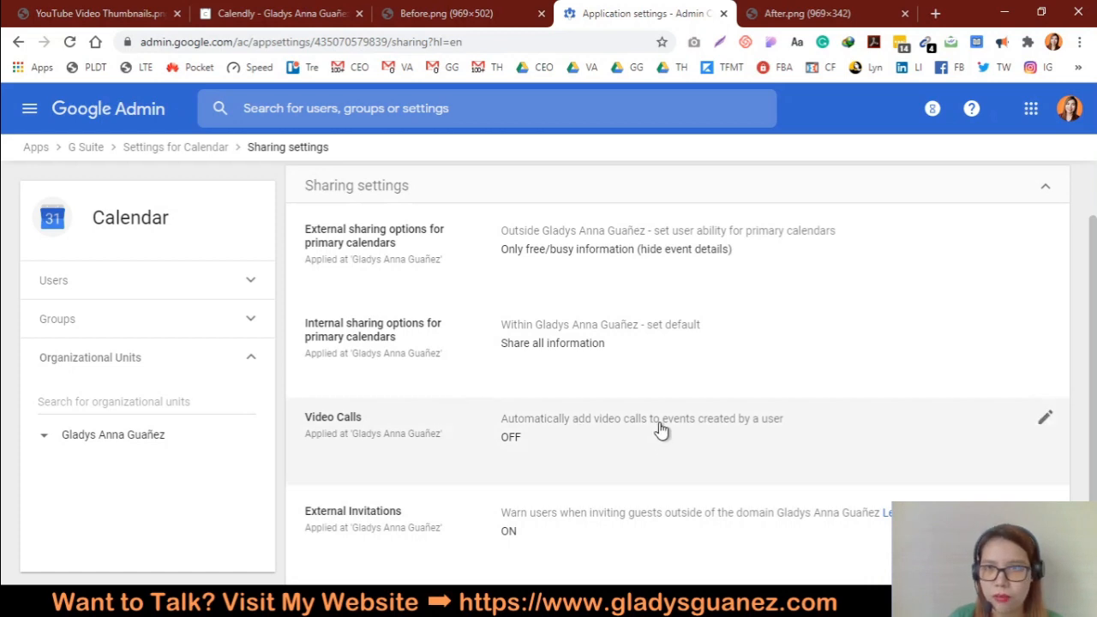
mouse_move(237, 7)
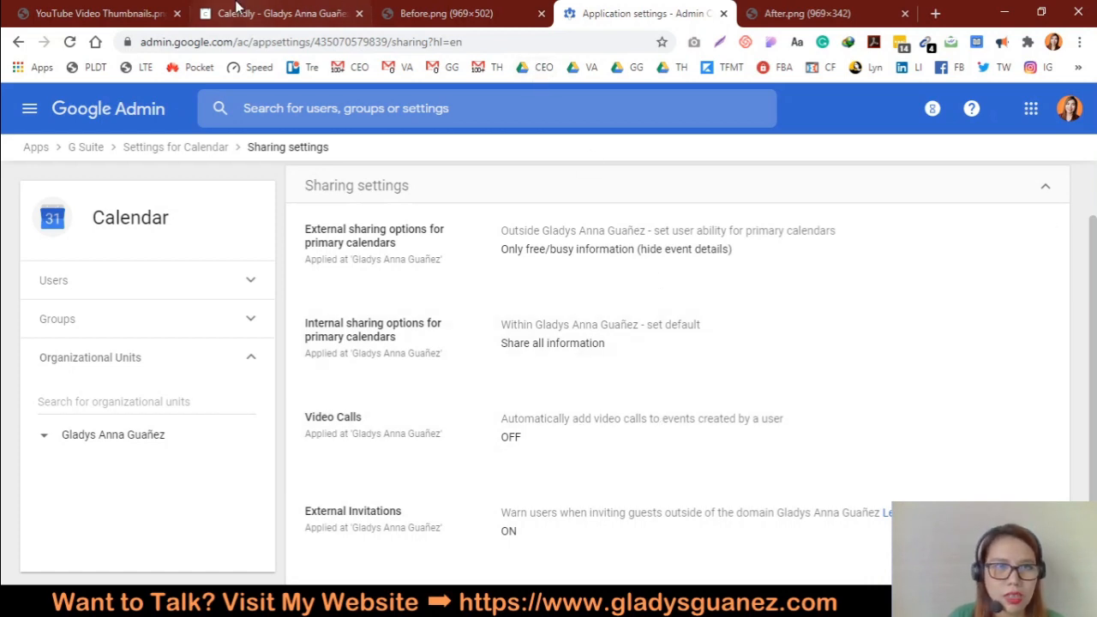
Step: Review the Calendly booking page, the Before.png invite, then the After.png invite
left_click(274, 13)
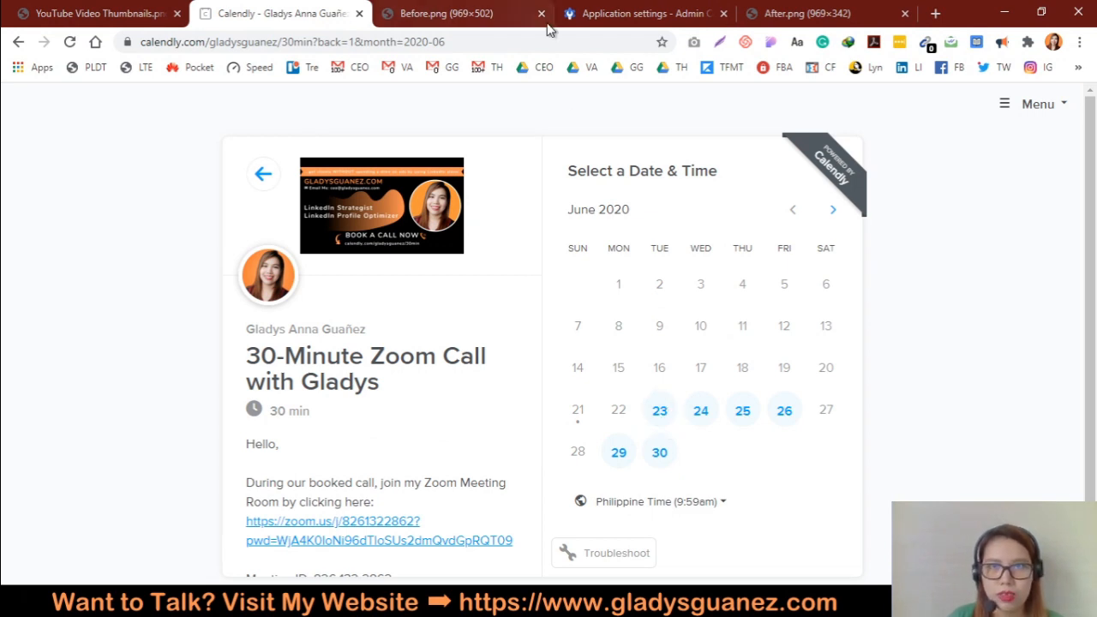
left_click(463, 13)
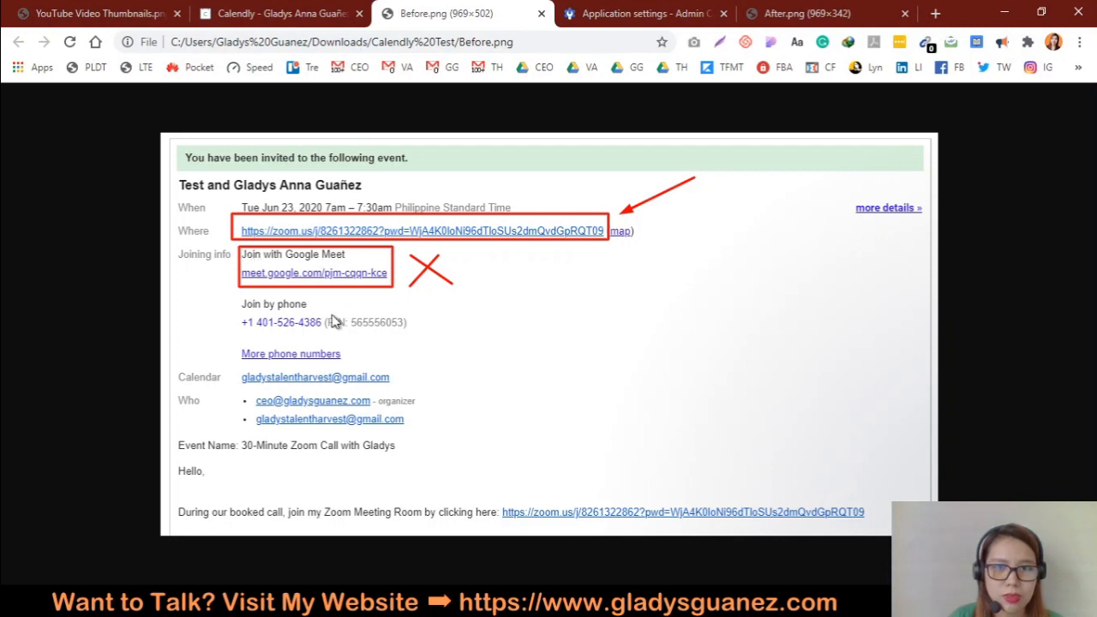
mouse_move(461, 247)
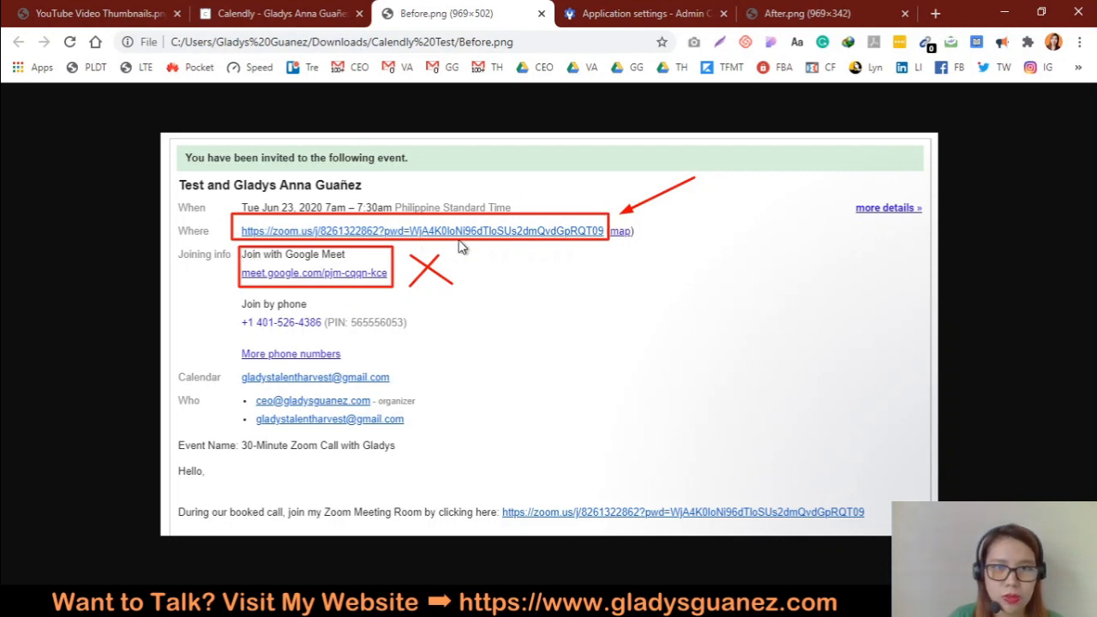
mouse_move(569, 294)
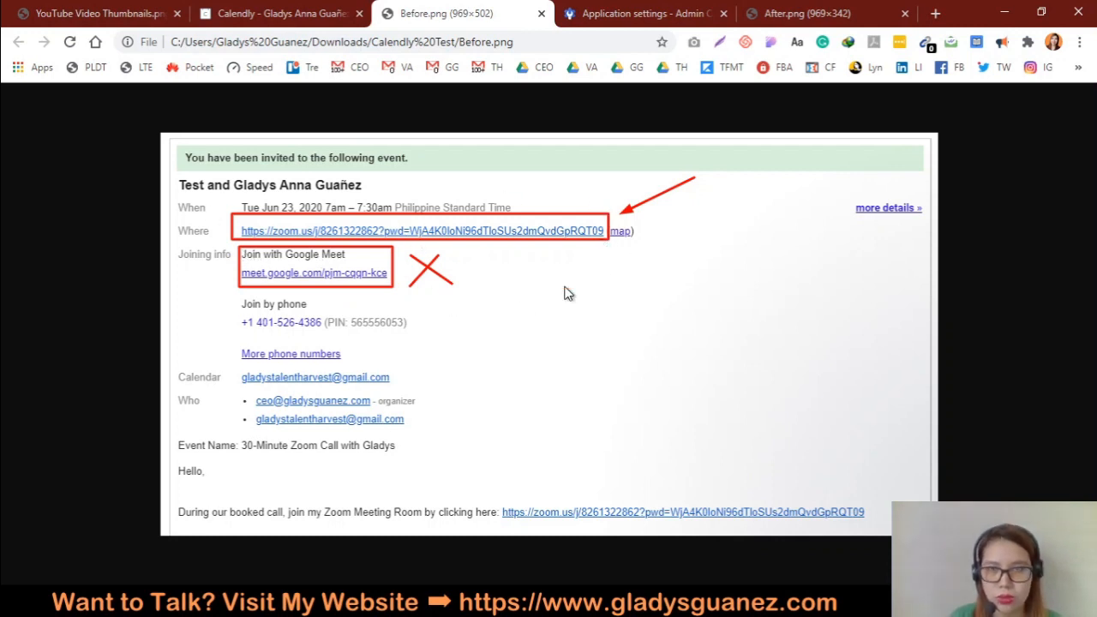
left_click(802, 14)
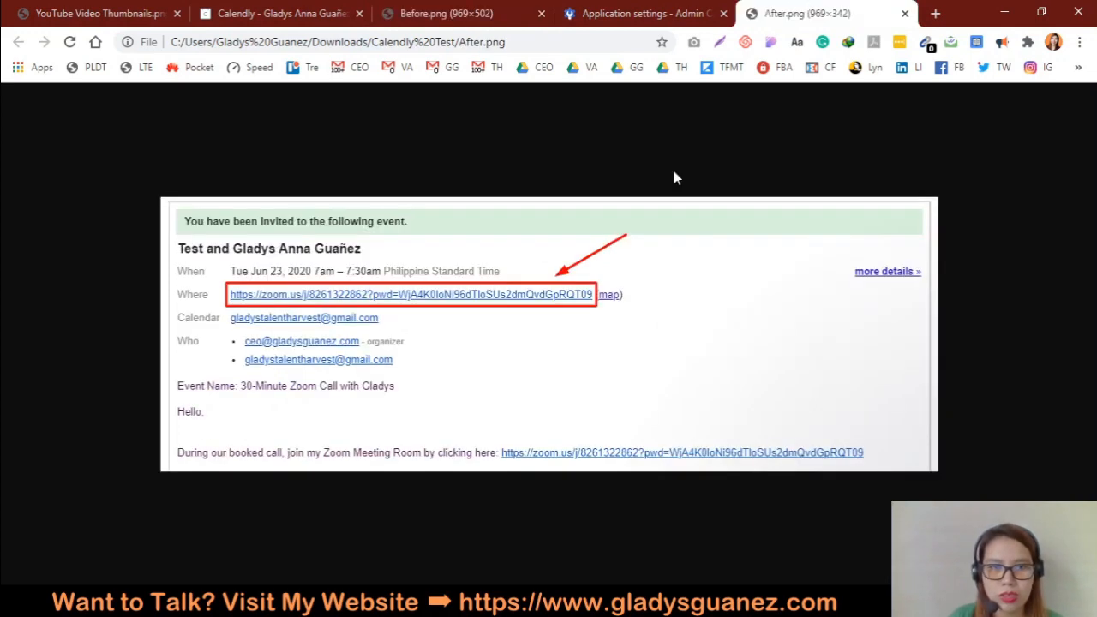
mouse_move(603, 321)
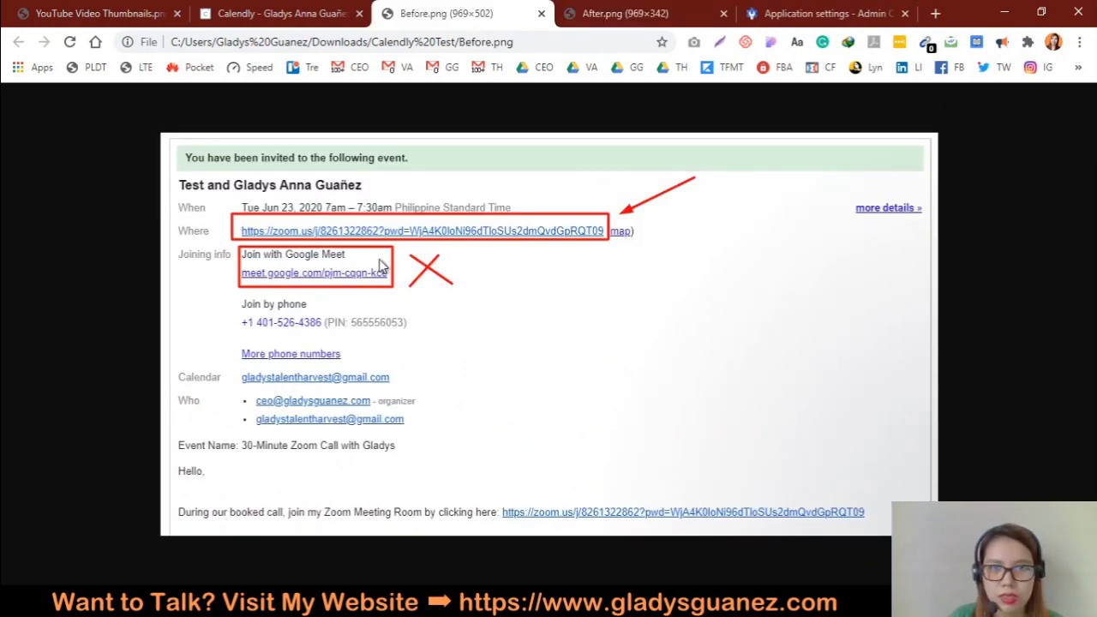
Step: Show the After.png invite screenshot listing only the Zoom link
left_click(618, 14)
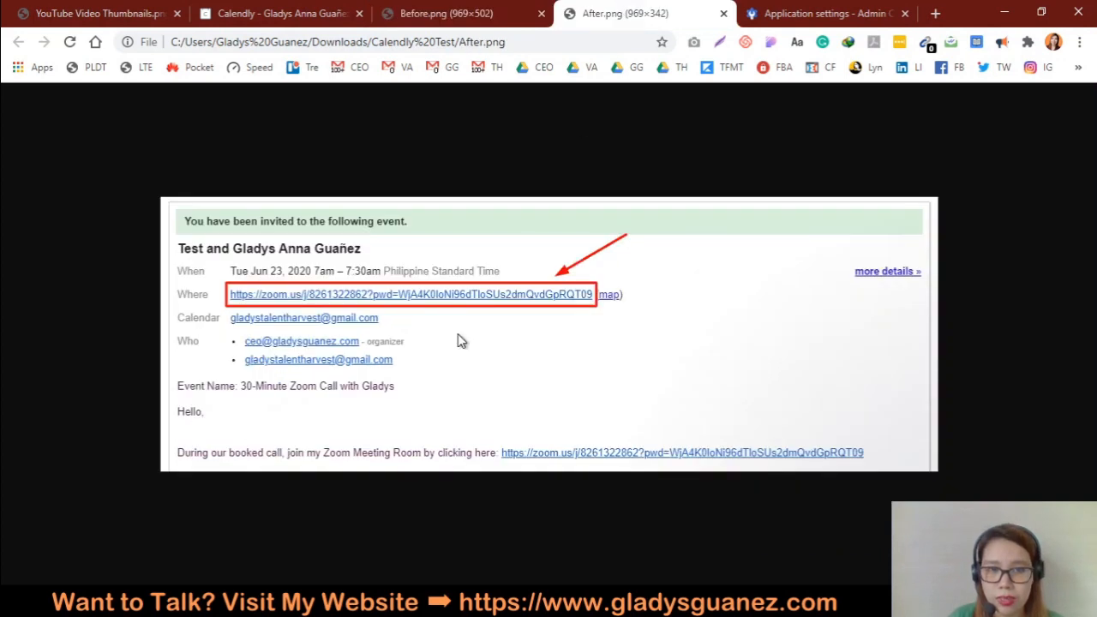
mouse_move(579, 408)
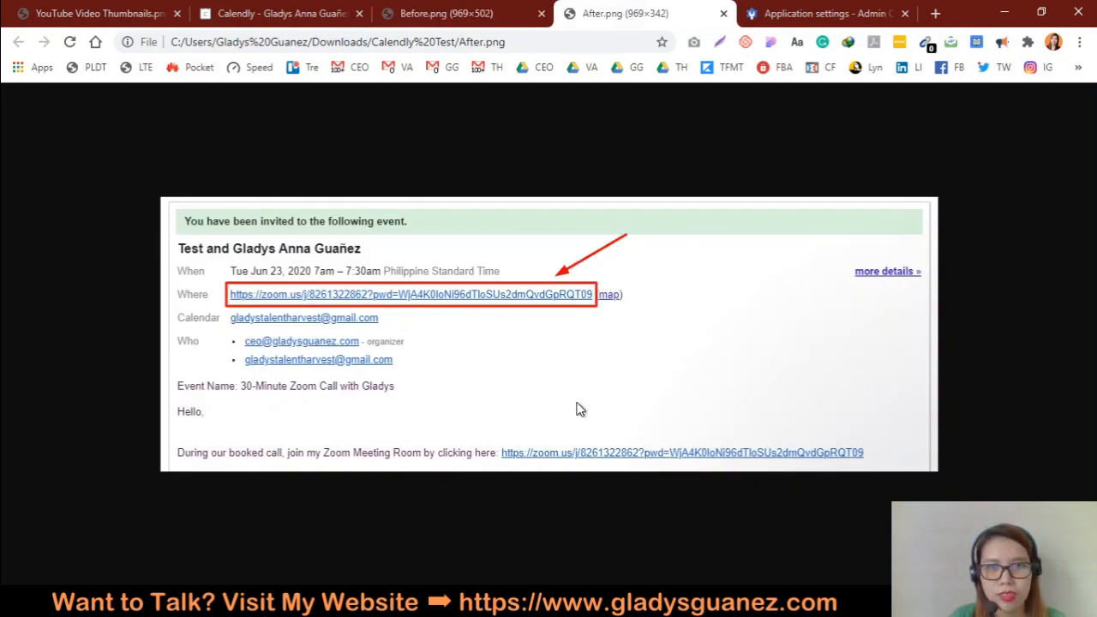
mouse_move(552, 391)
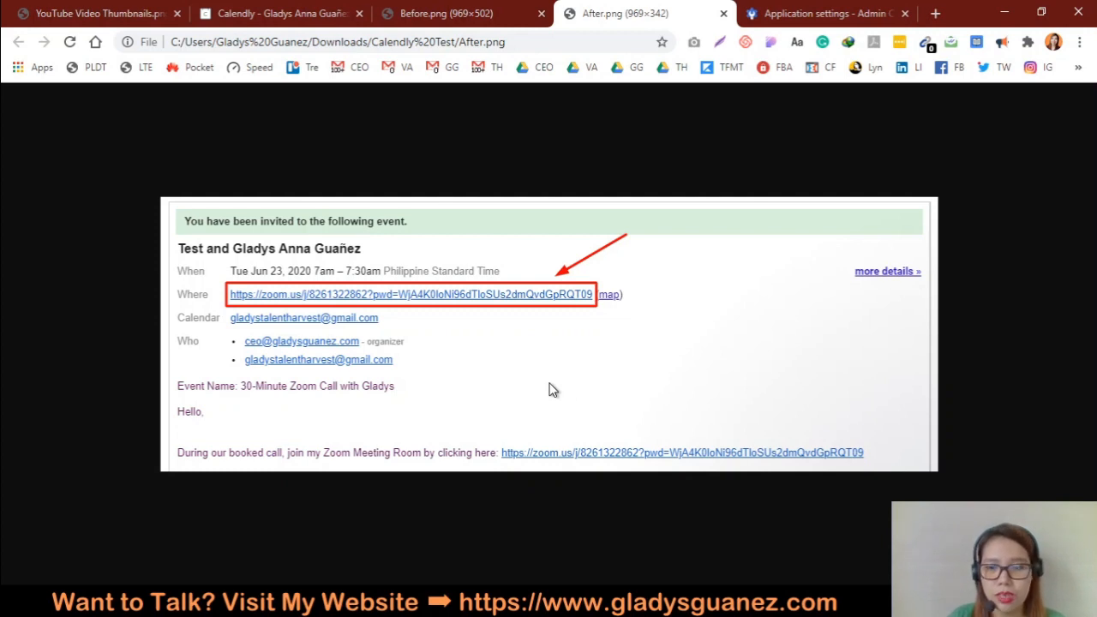
mouse_move(515, 452)
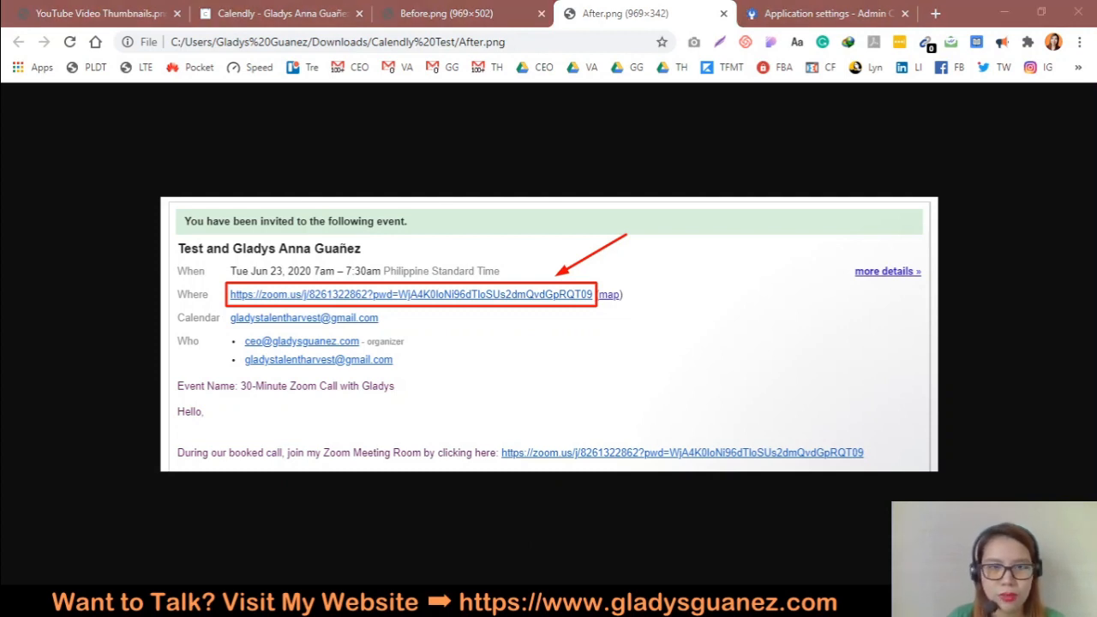
mouse_move(755, 516)
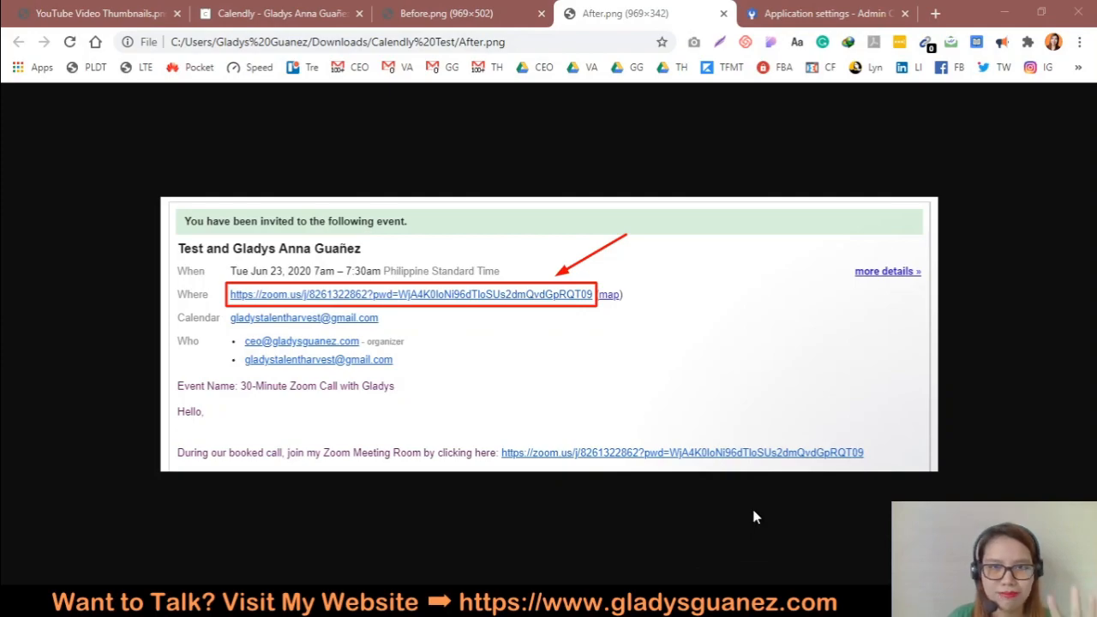